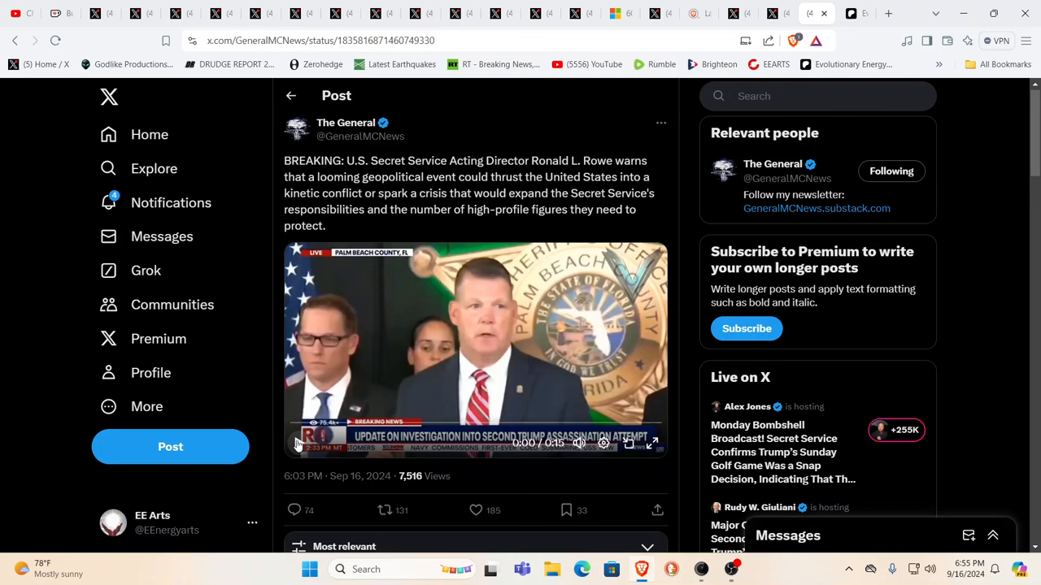
# Play and then pause the Secret Service briefing video in the current post
pyautogui.click(300, 442)
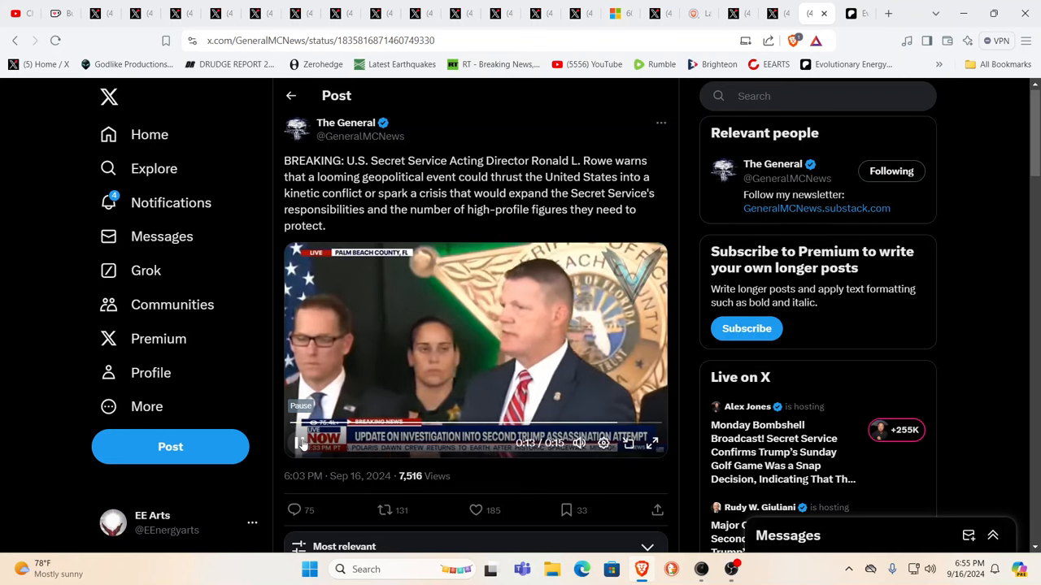
pyautogui.click(297, 442)
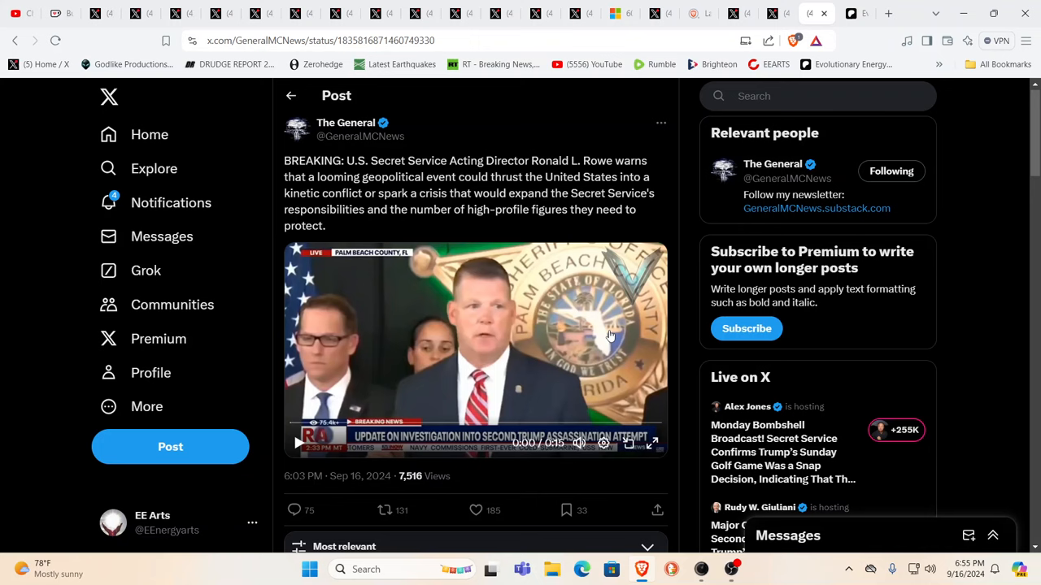
pyautogui.moveTo(894, 212)
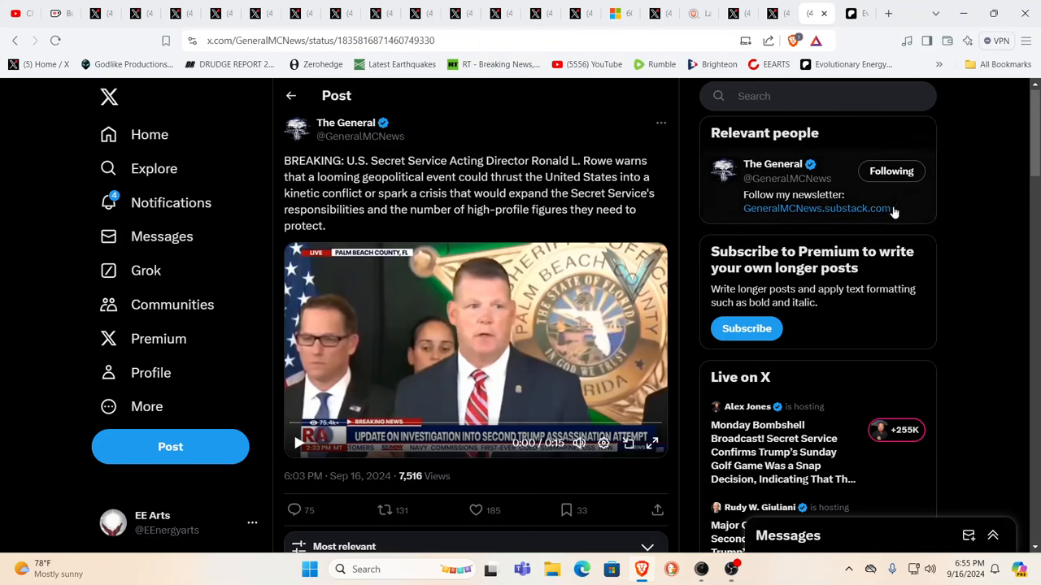
pyautogui.moveTo(911, 147)
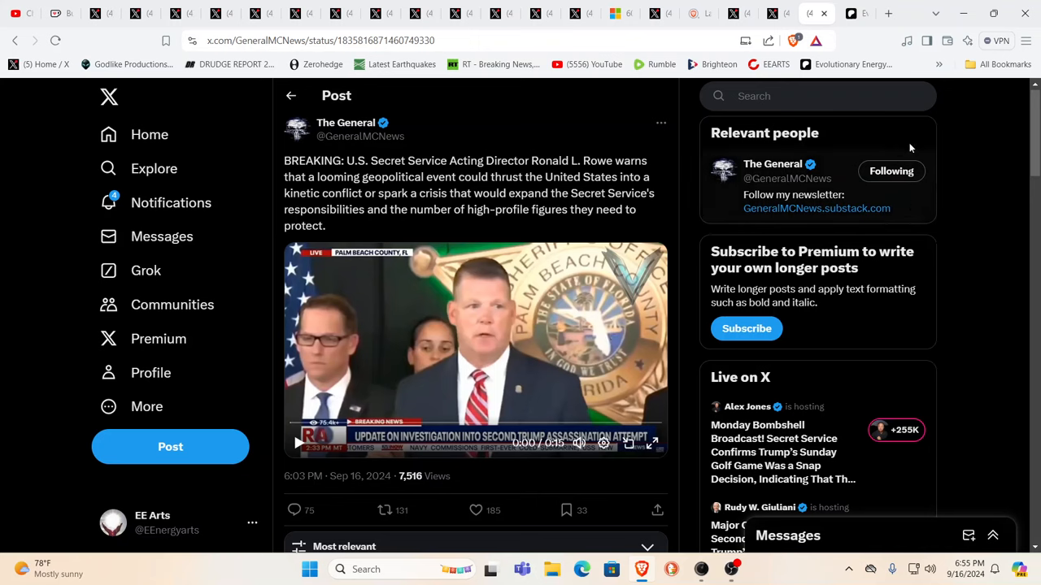
pyautogui.moveTo(921, 137)
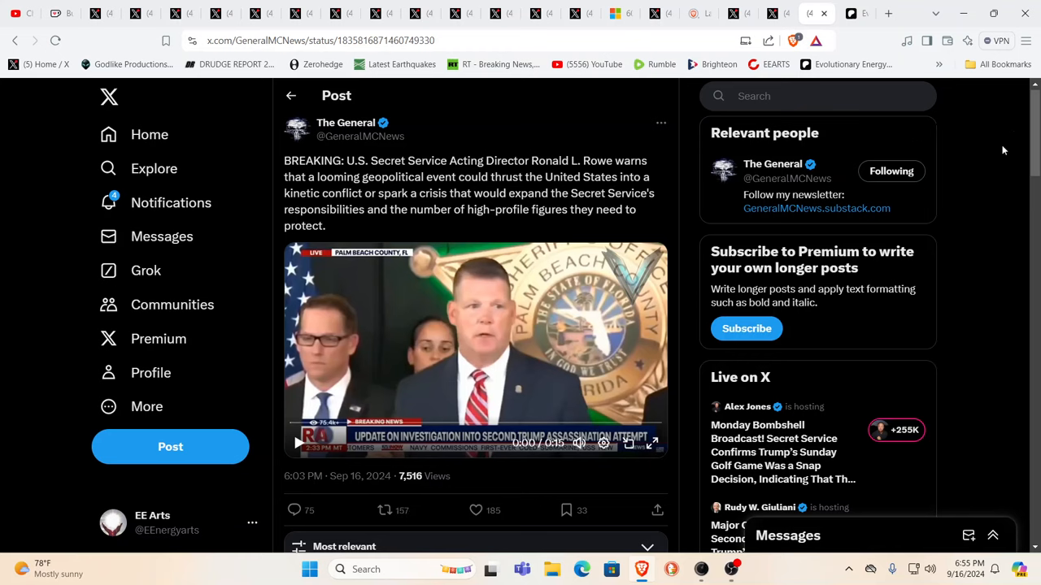
pyautogui.moveTo(973, 145)
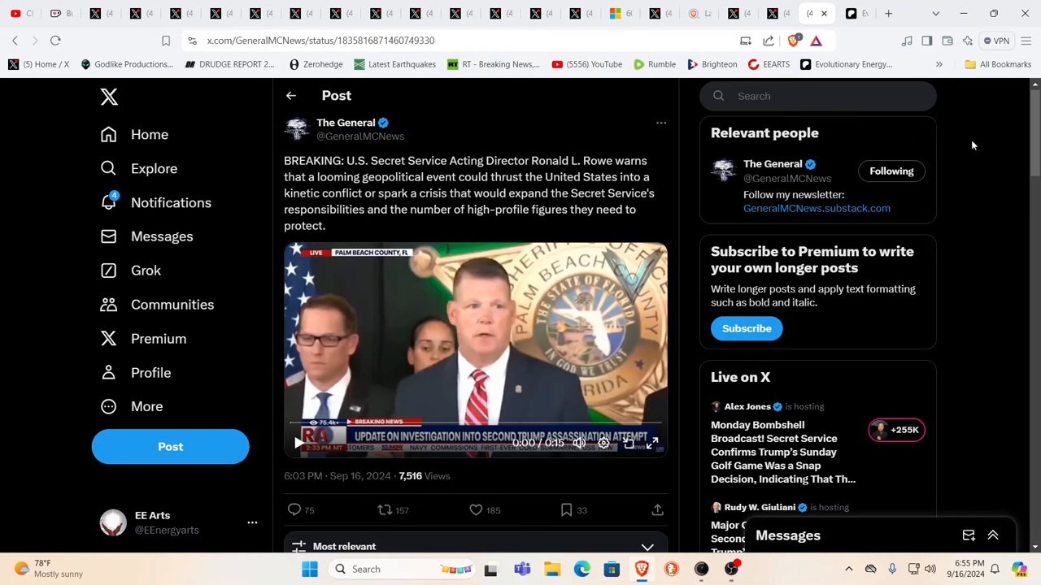
pyautogui.moveTo(777, 13)
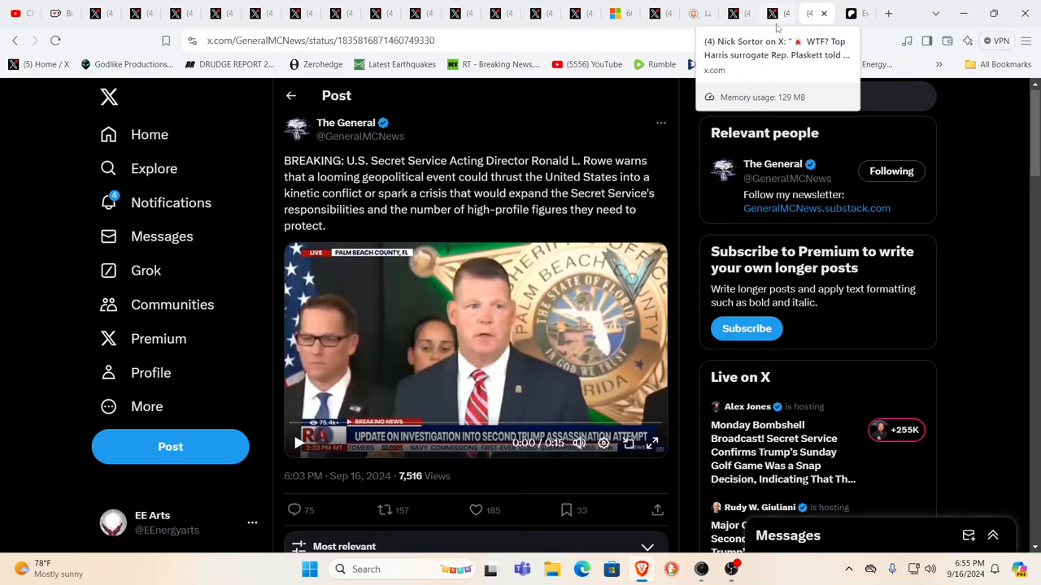
# Bring up Nick Sortor's Plaskett post and watch parts of its MSNBC clip, pausing twice
pyautogui.click(477, 511)
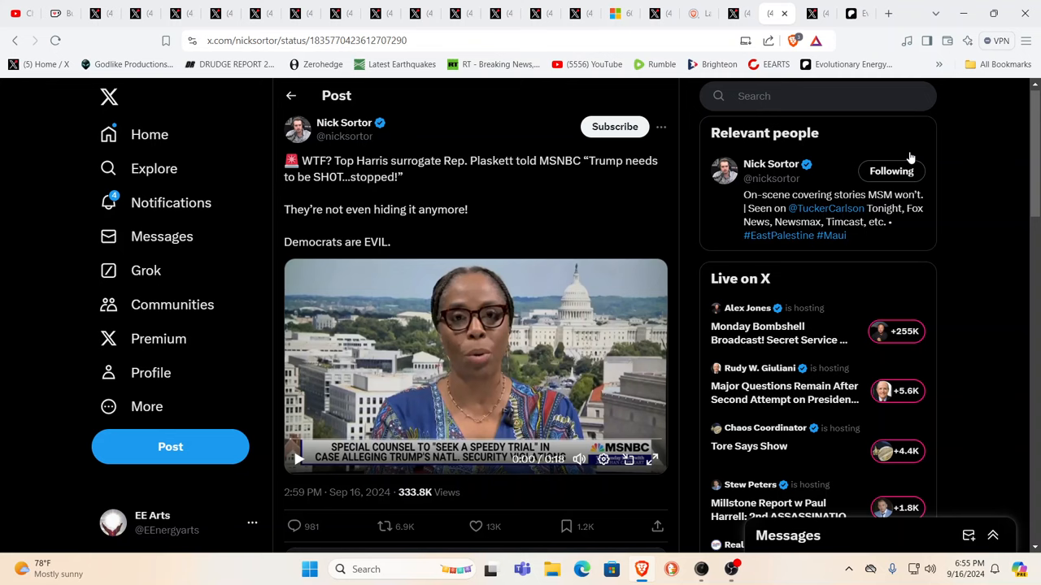
pyautogui.moveTo(468, 430)
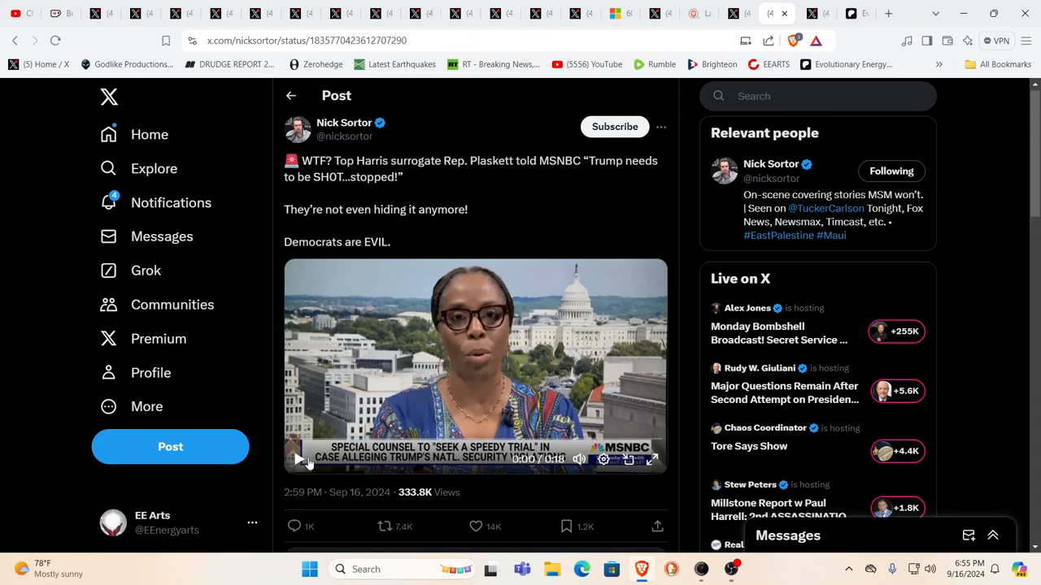
pyautogui.click(300, 459)
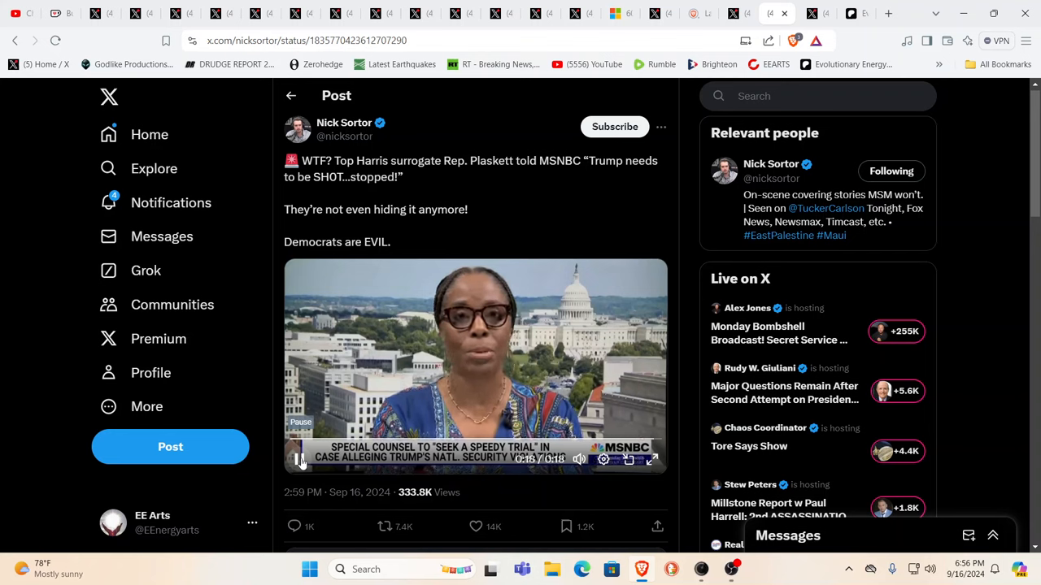
pyautogui.click(299, 459)
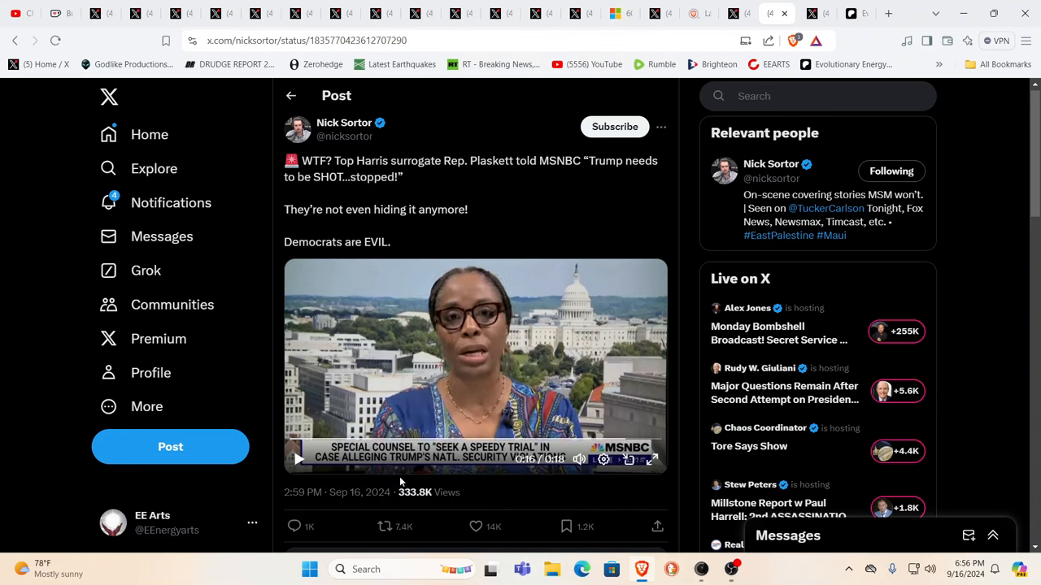
pyautogui.click(300, 459)
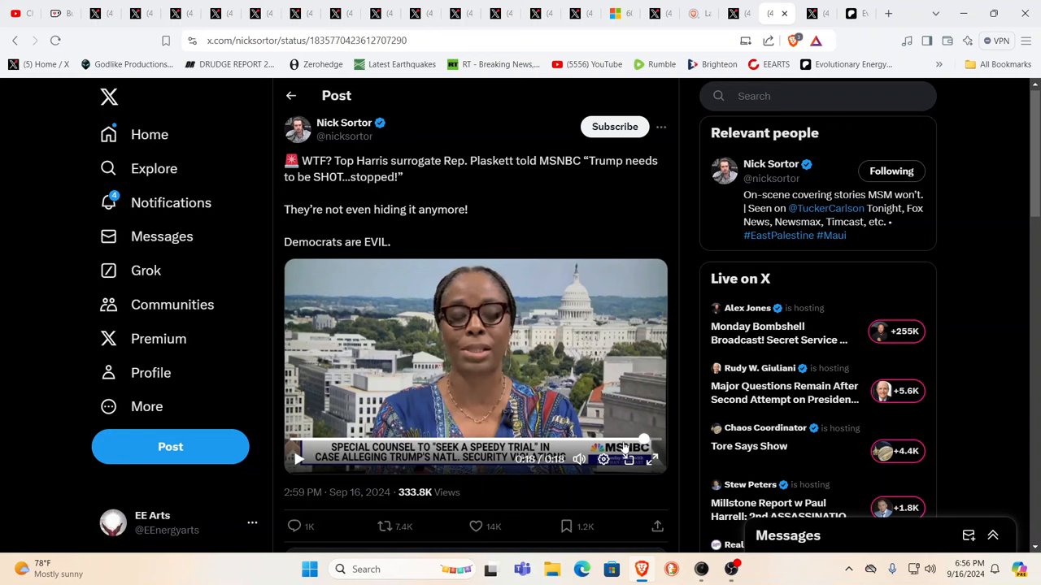
pyautogui.click(299, 459)
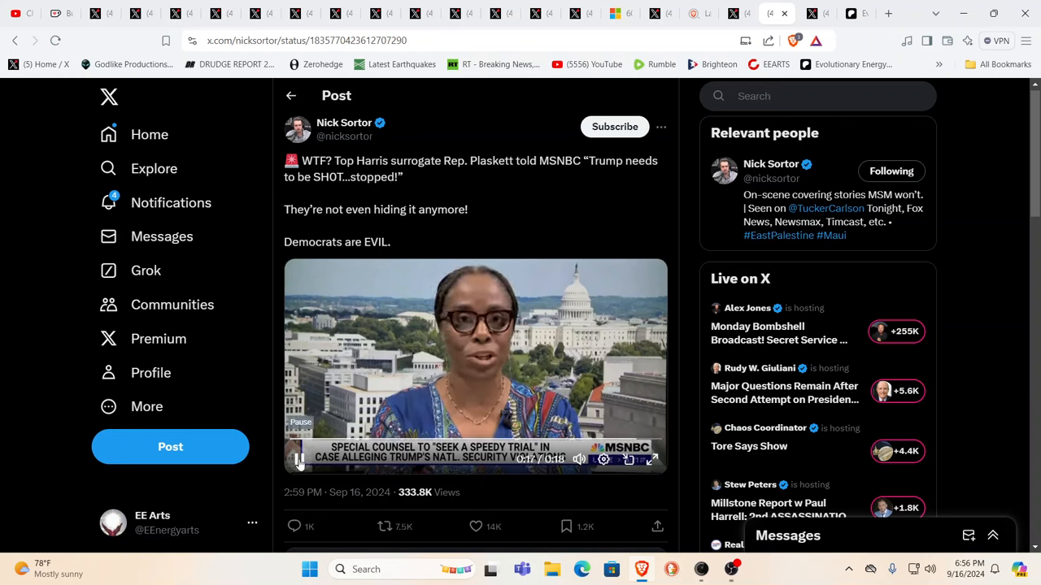
pyautogui.click(299, 459)
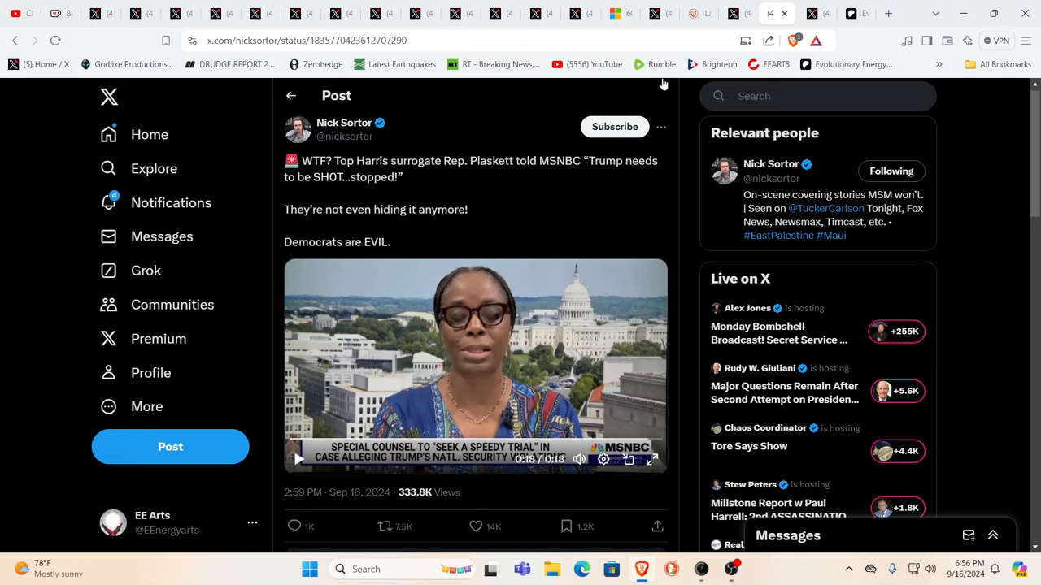
pyautogui.moveTo(738, 13)
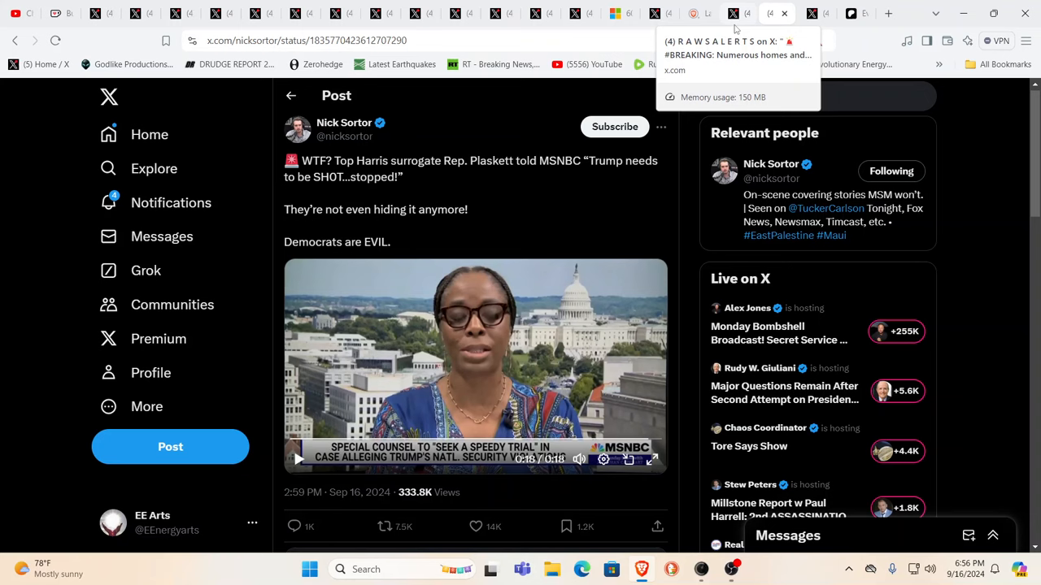
pyautogui.moveTo(968, 99)
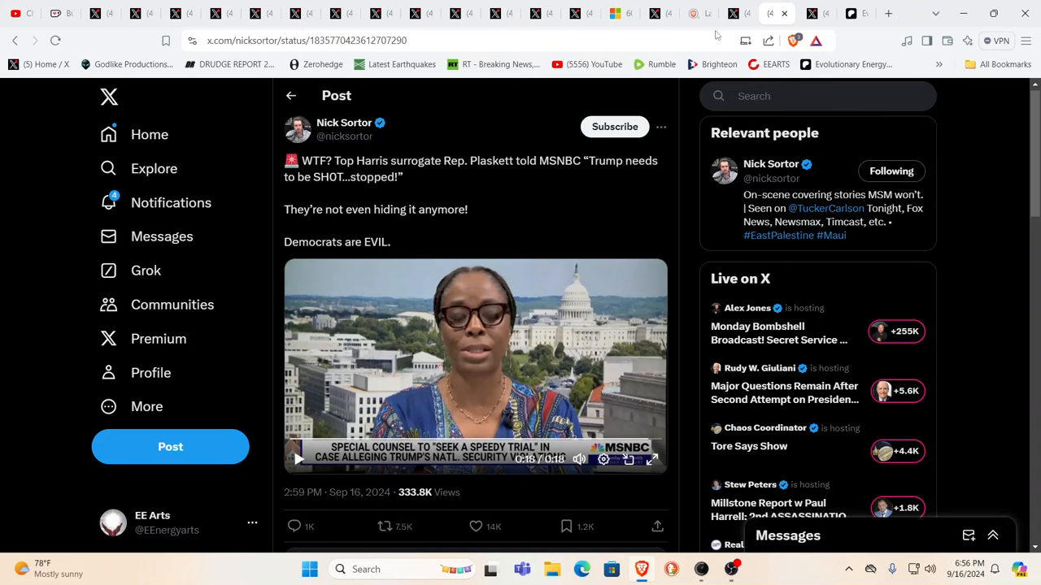
pyautogui.moveTo(740, 13)
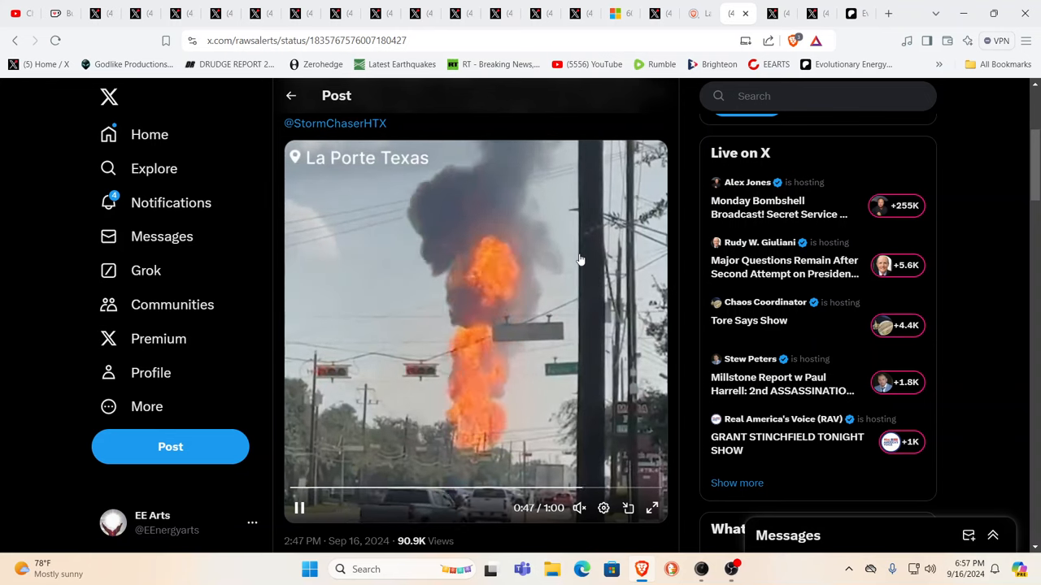
pyautogui.moveTo(579, 222)
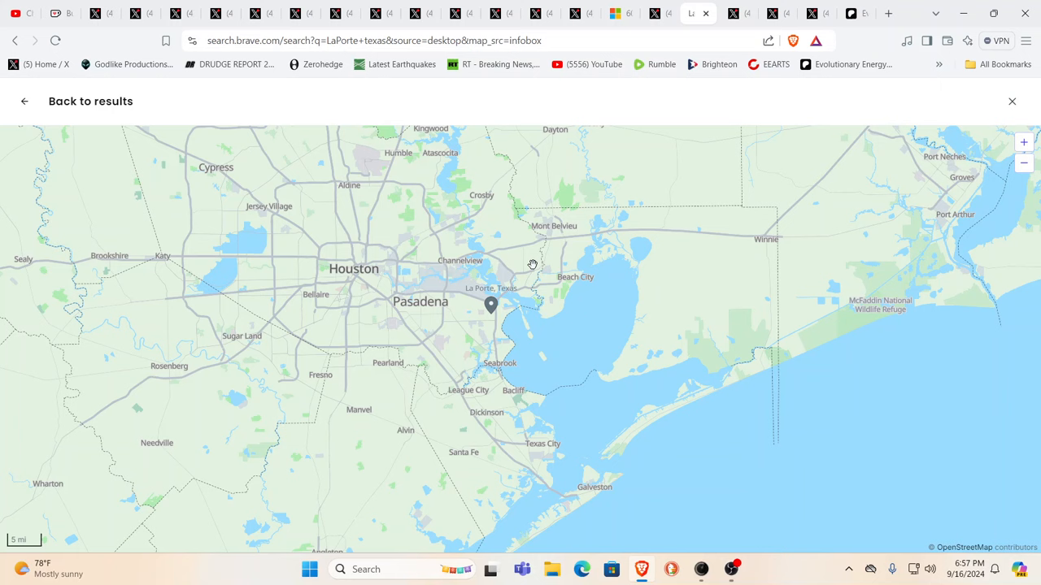
pyautogui.moveTo(664, 64)
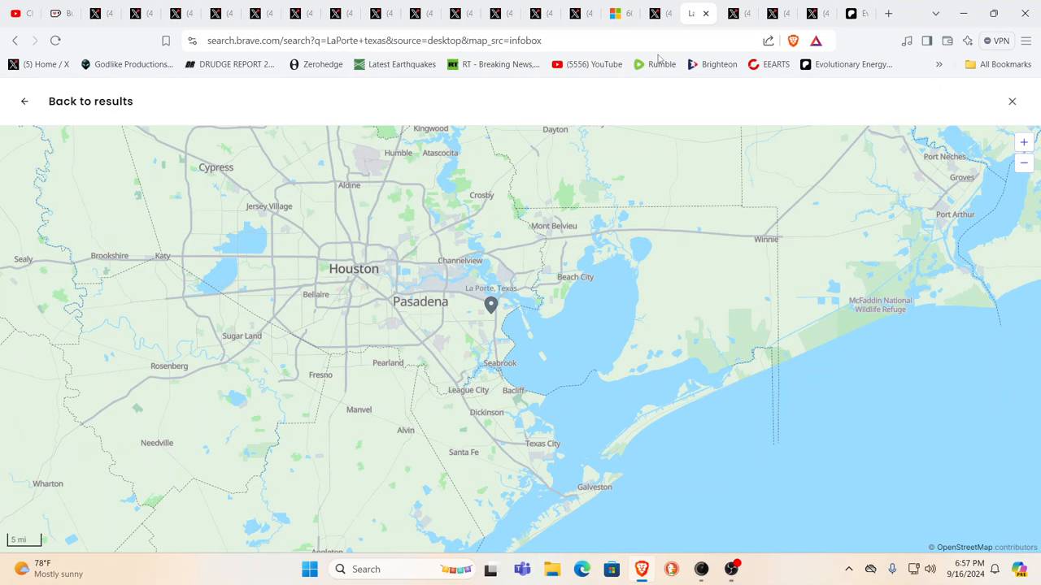
pyautogui.moveTo(634, 232)
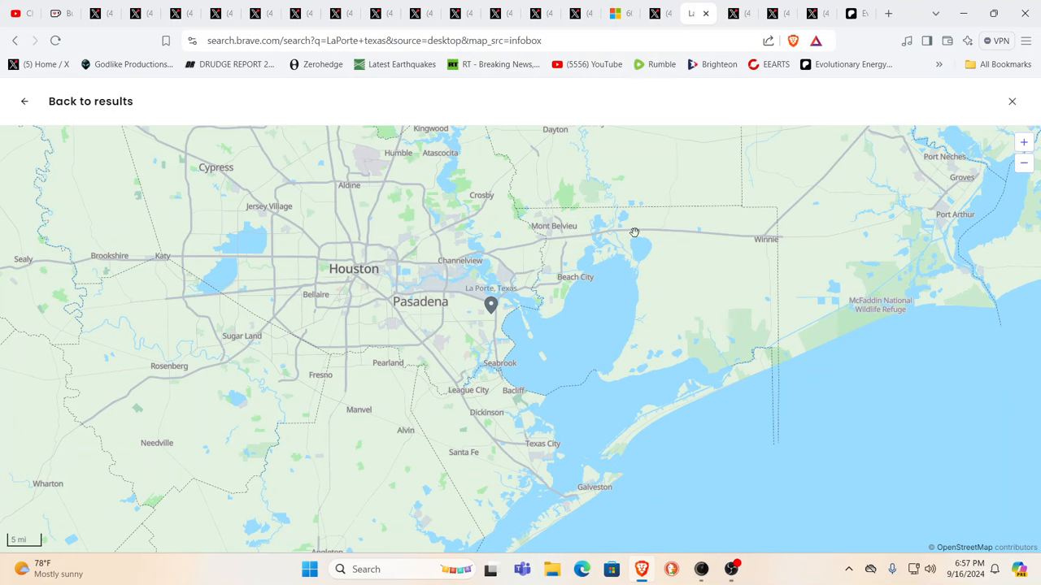
pyautogui.moveTo(623, 247)
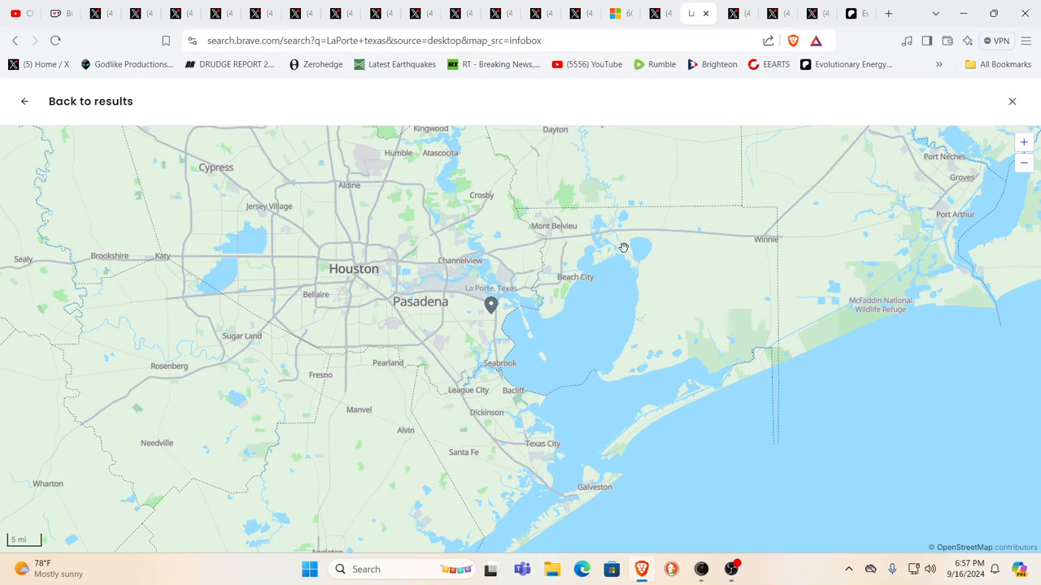
pyautogui.moveTo(546, 288)
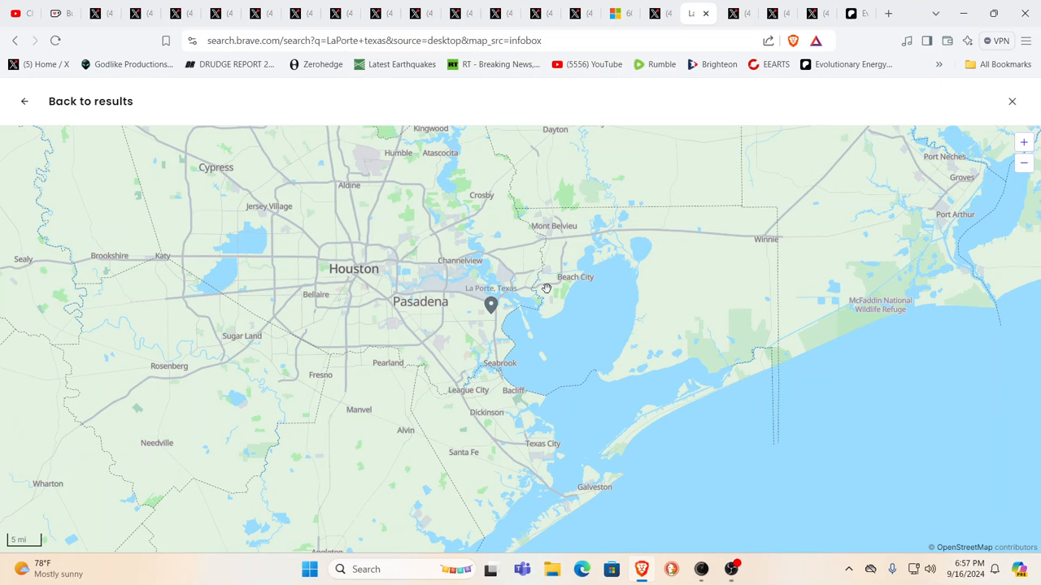
pyautogui.moveTo(667, 144)
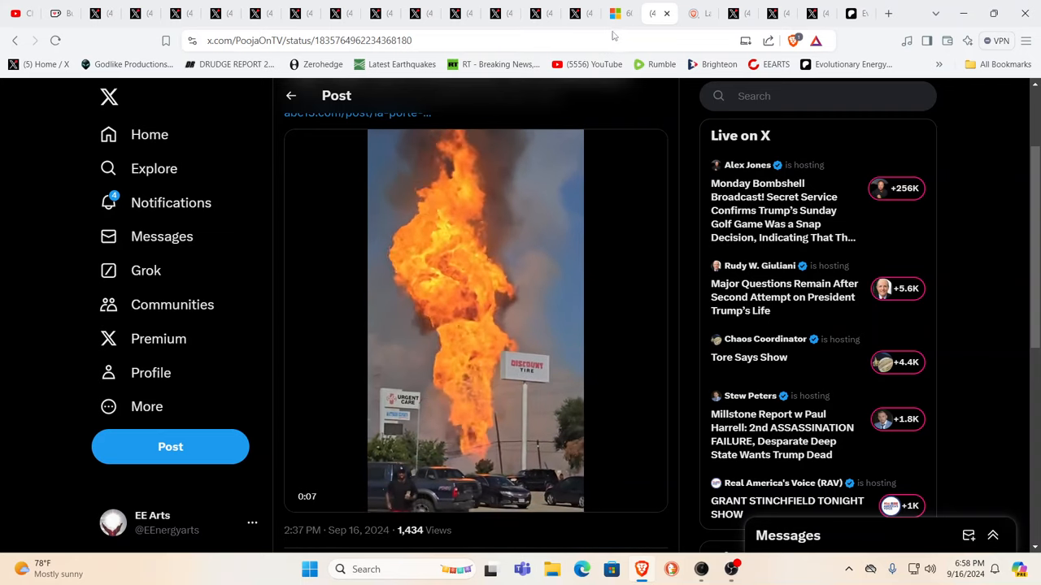
# Switch to the tab with the MSN article on medical waste at Maryland beaches
pyautogui.click(611, 13)
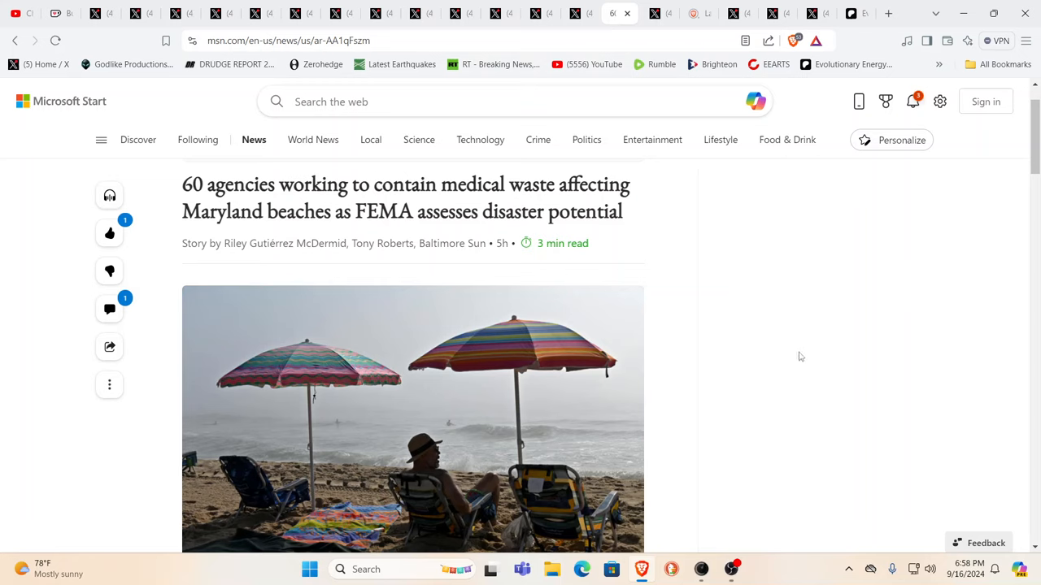
pyautogui.moveTo(807, 356)
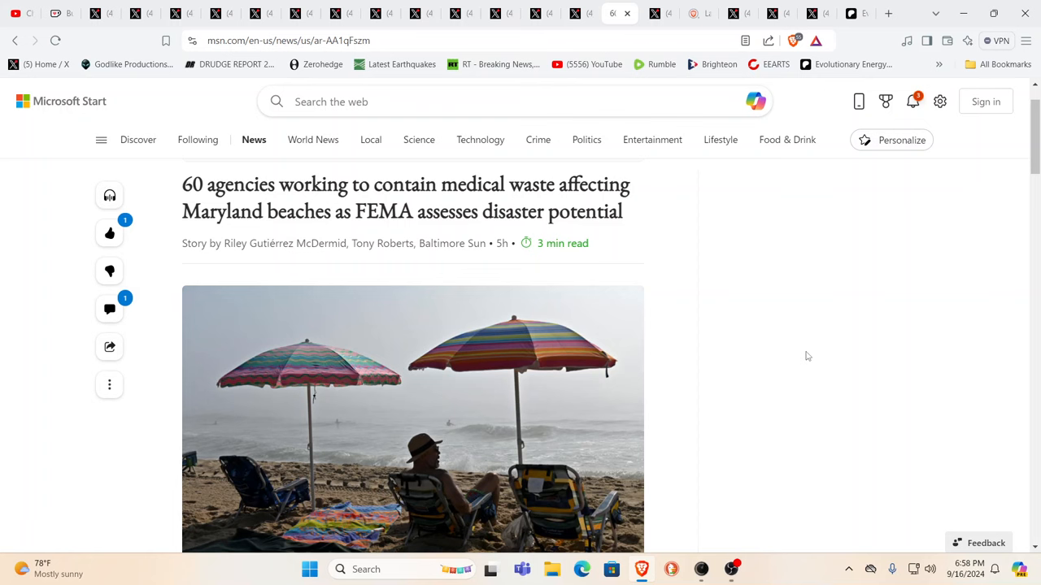
pyautogui.scroll(-3)
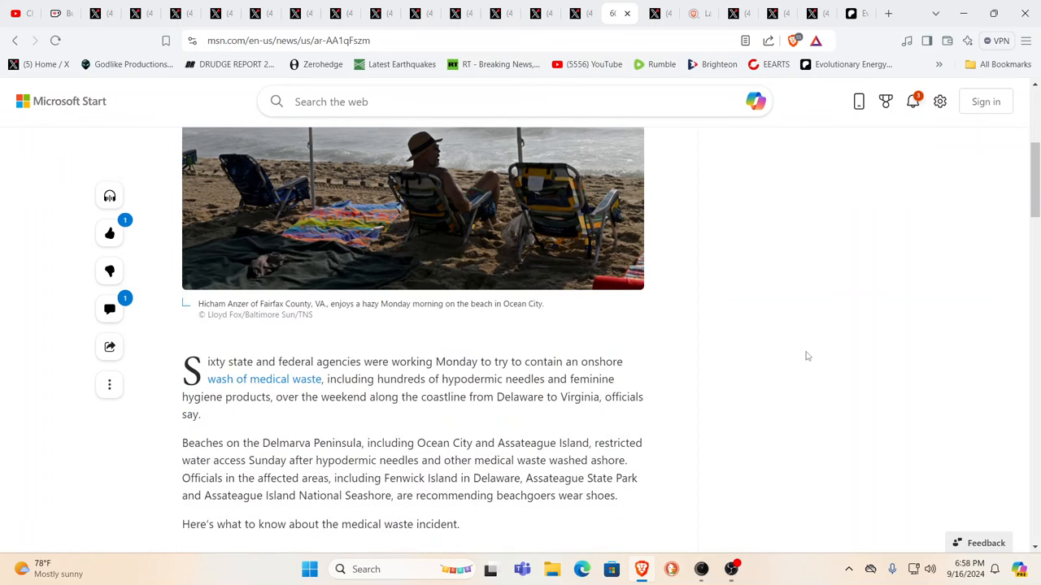
pyautogui.scroll(-3)
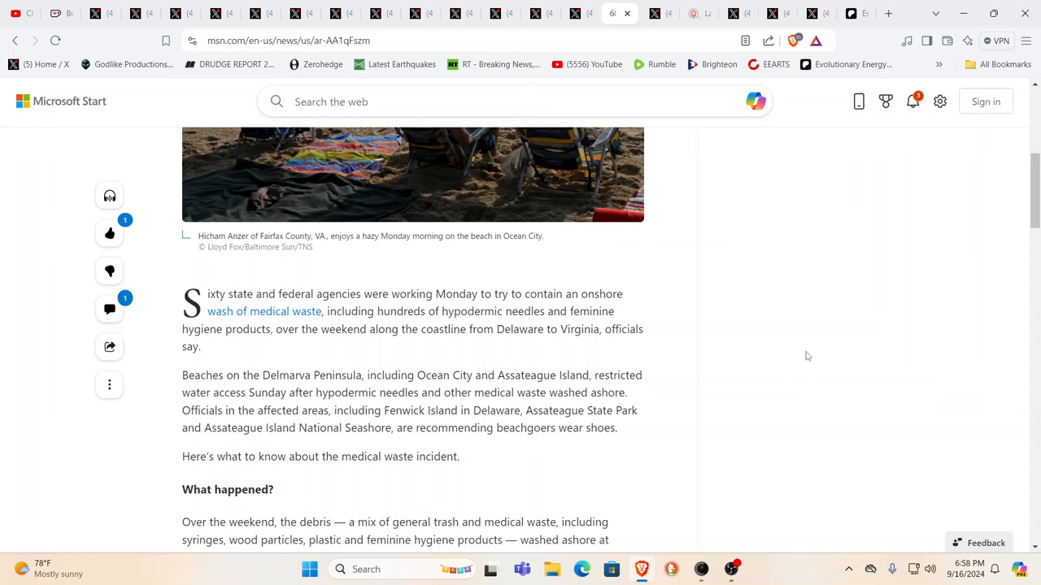
pyautogui.moveTo(805, 351)
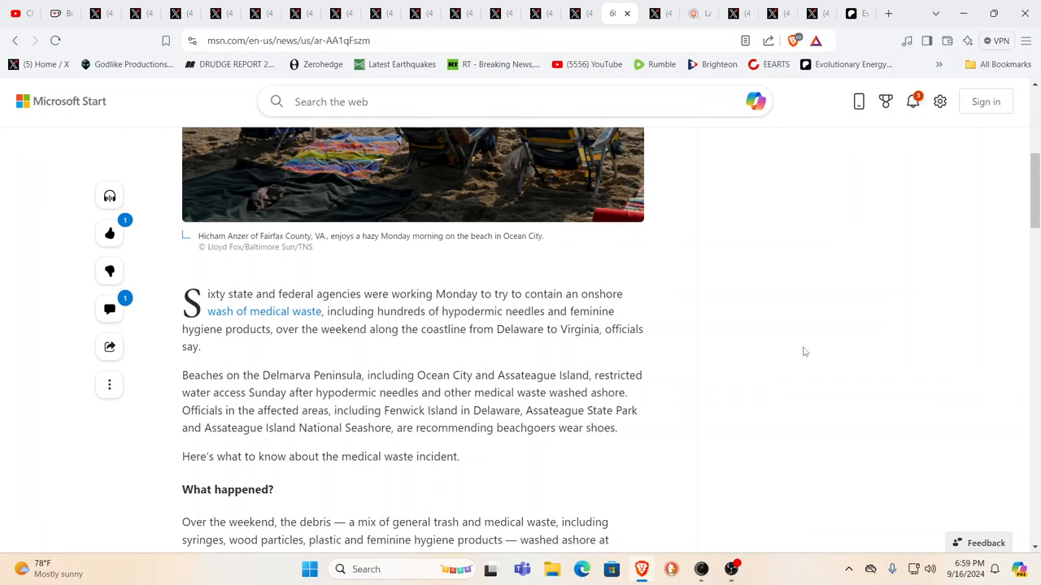
pyautogui.moveTo(791, 381)
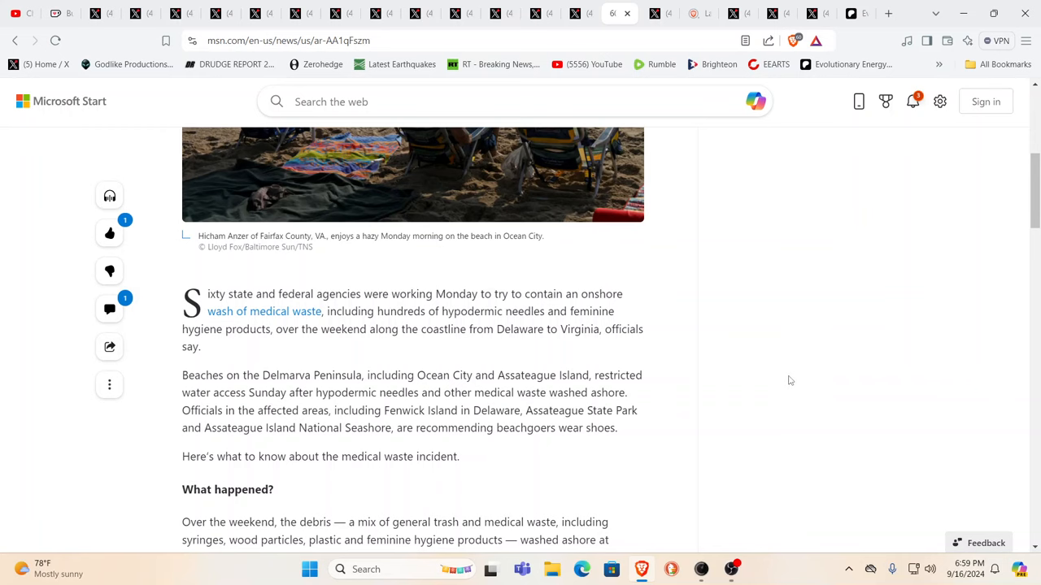
pyautogui.scroll(-3)
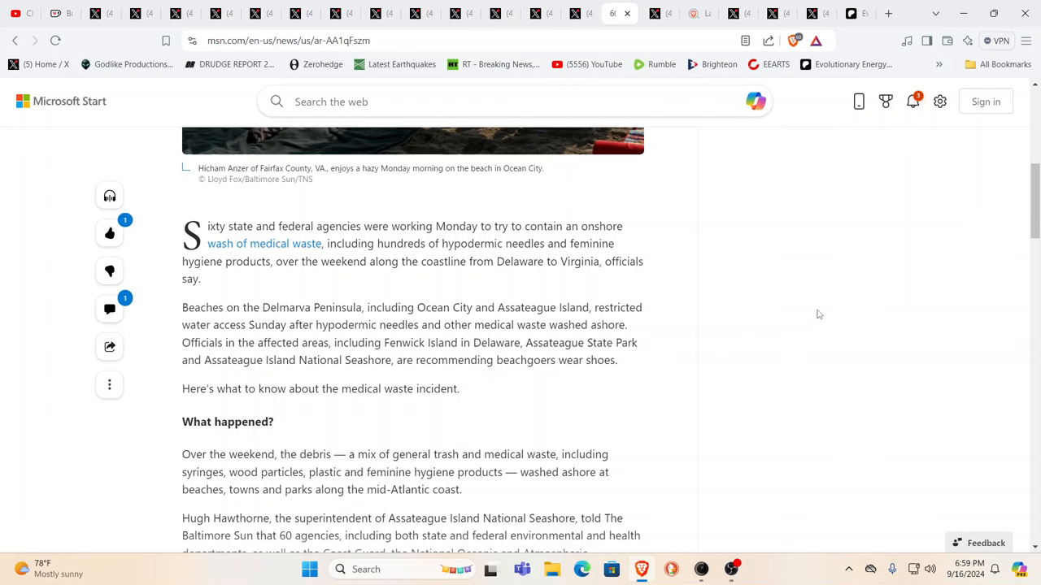
pyautogui.scroll(3)
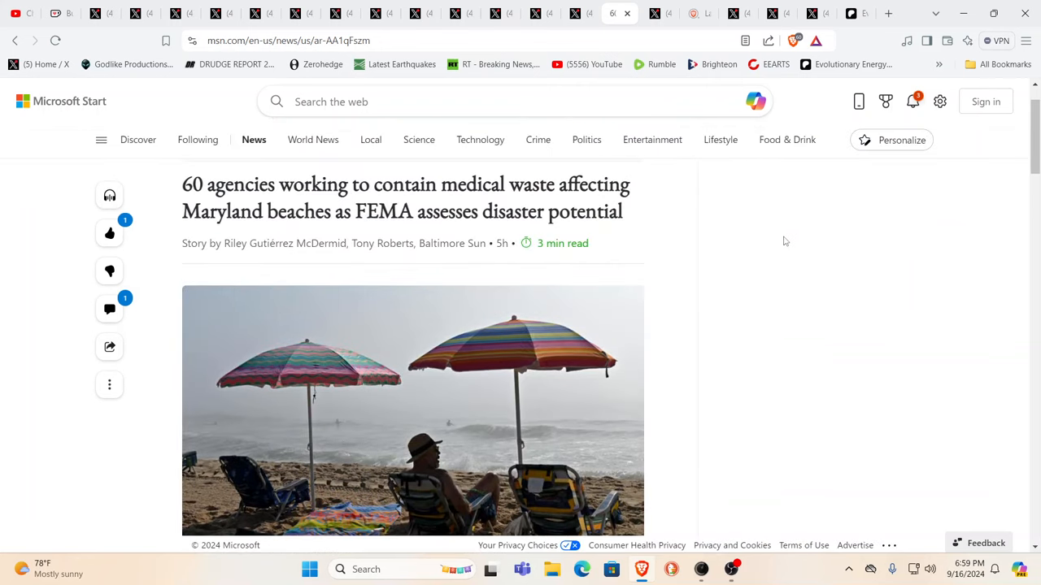
pyautogui.moveTo(771, 242)
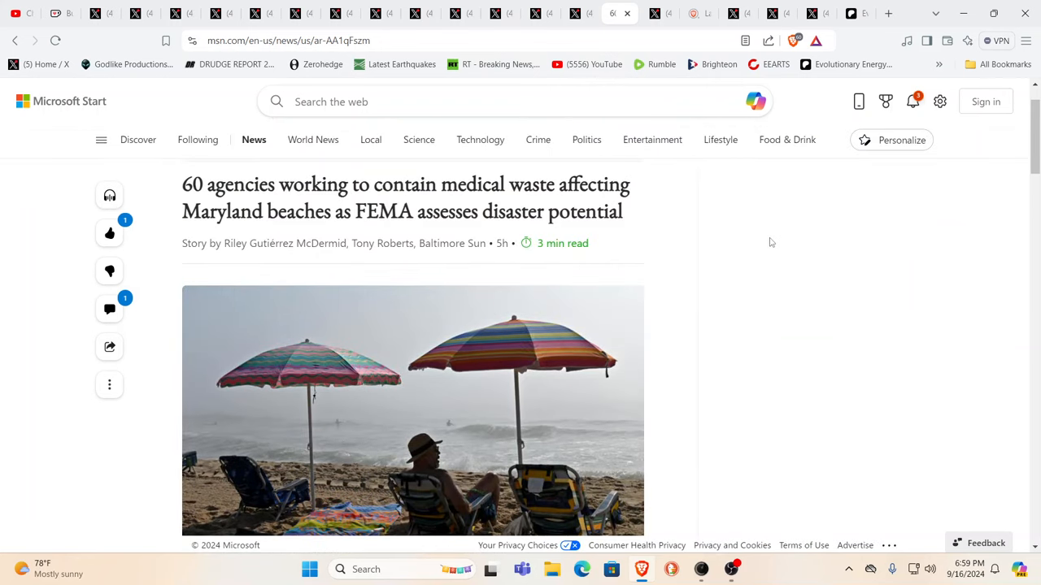
pyautogui.moveTo(787, 192)
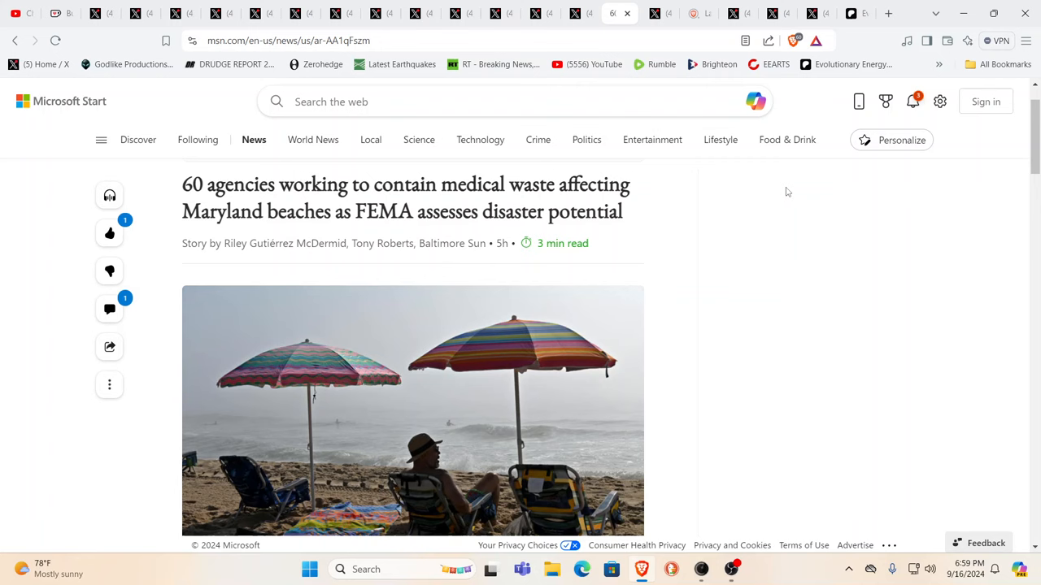
pyautogui.moveTo(803, 175)
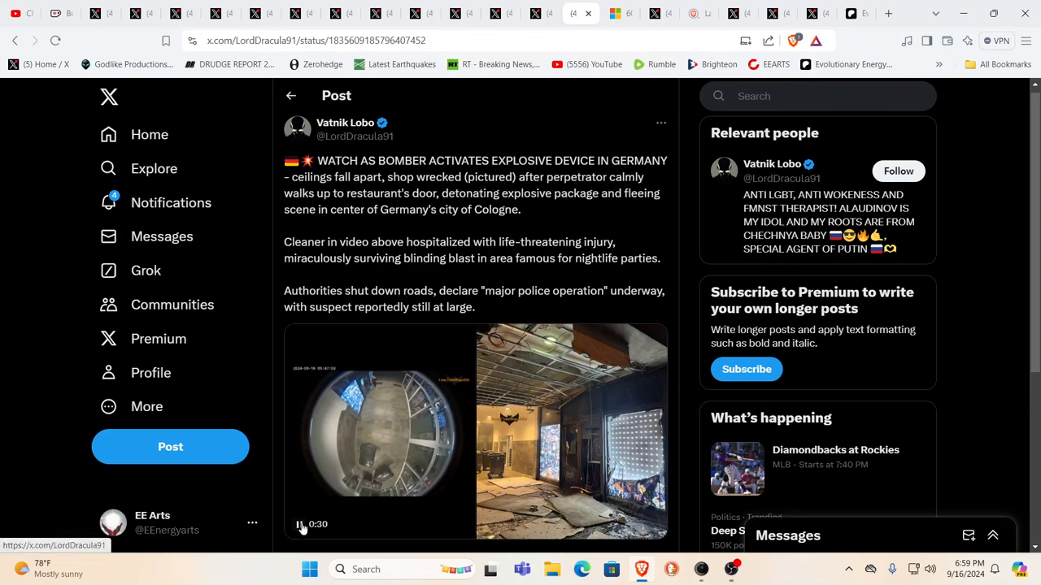
# Pause the video in the Cologne explosive device post
pyautogui.click(303, 523)
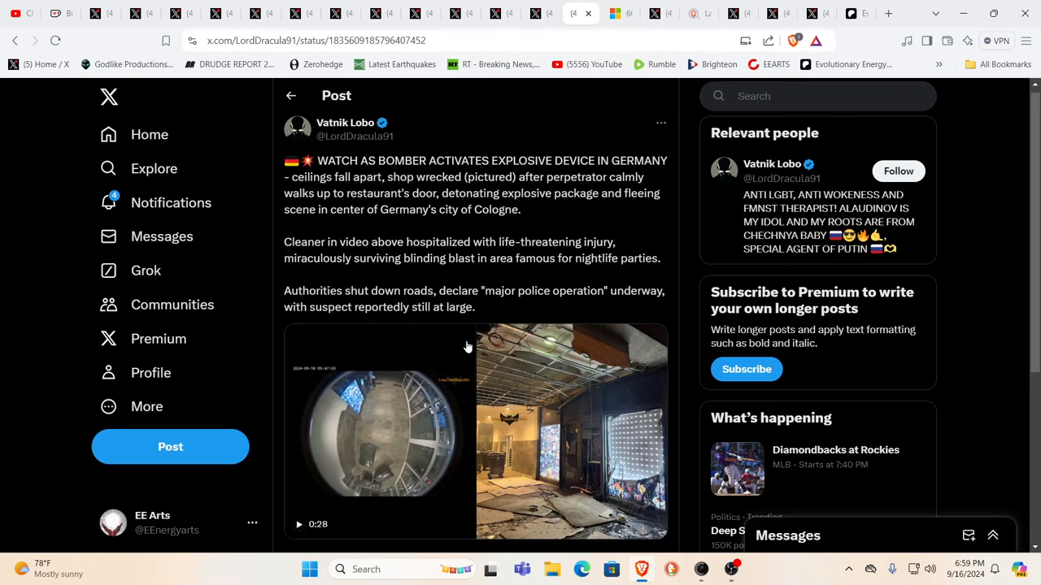
pyautogui.moveTo(578, 284)
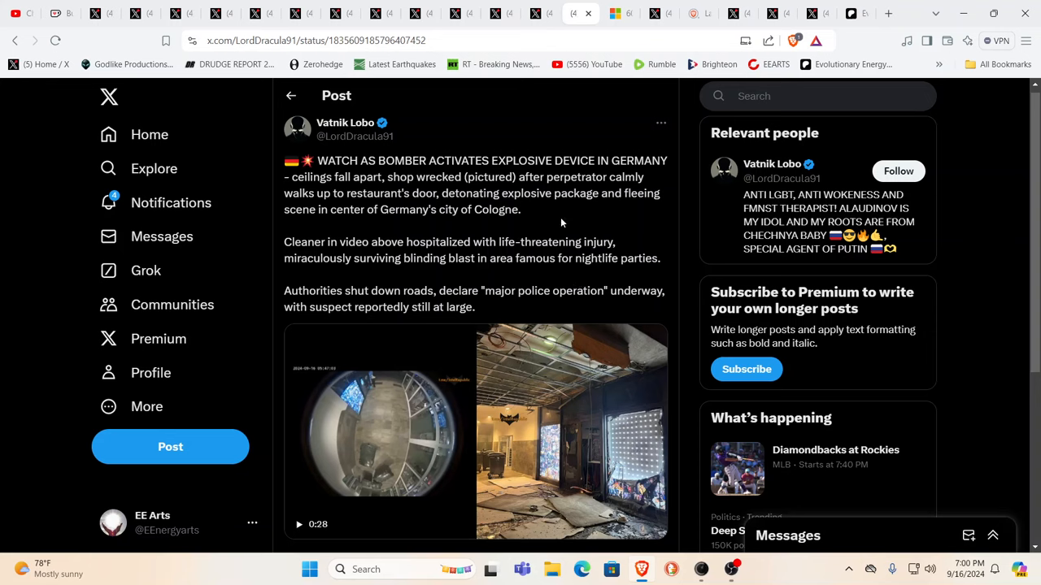
pyautogui.moveTo(564, 104)
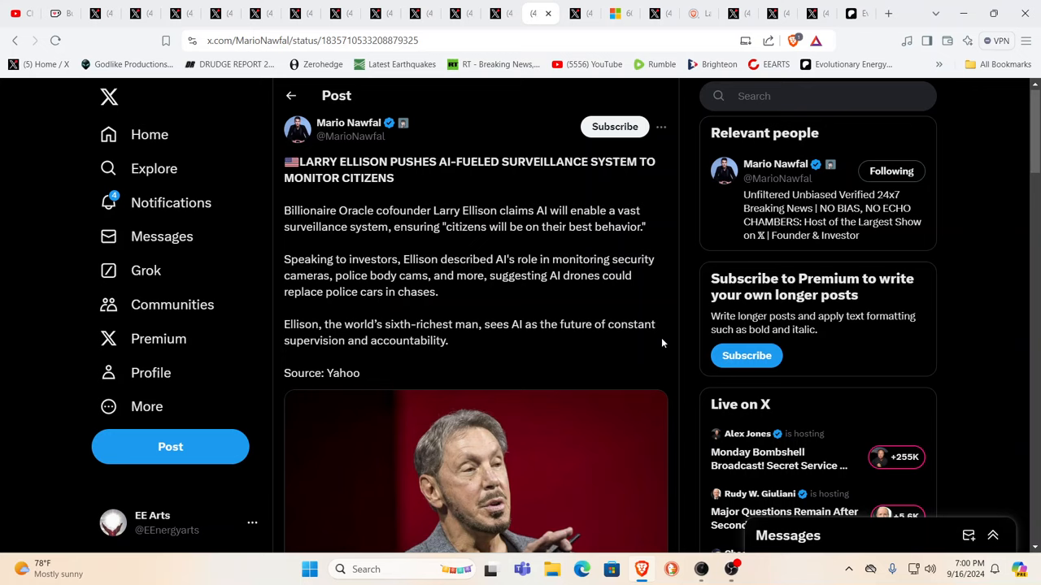
pyautogui.moveTo(660, 343)
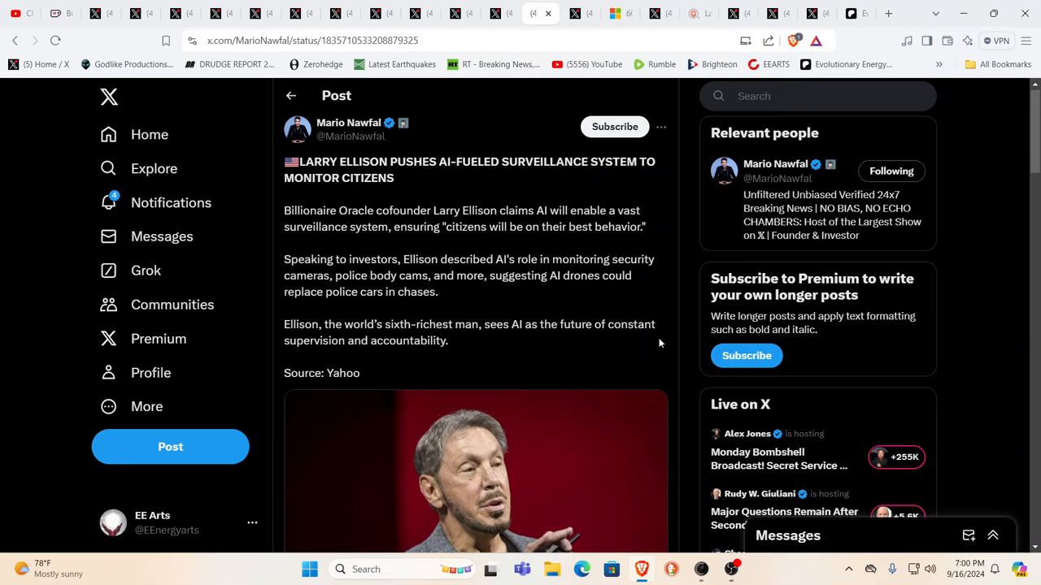
pyautogui.moveTo(654, 340)
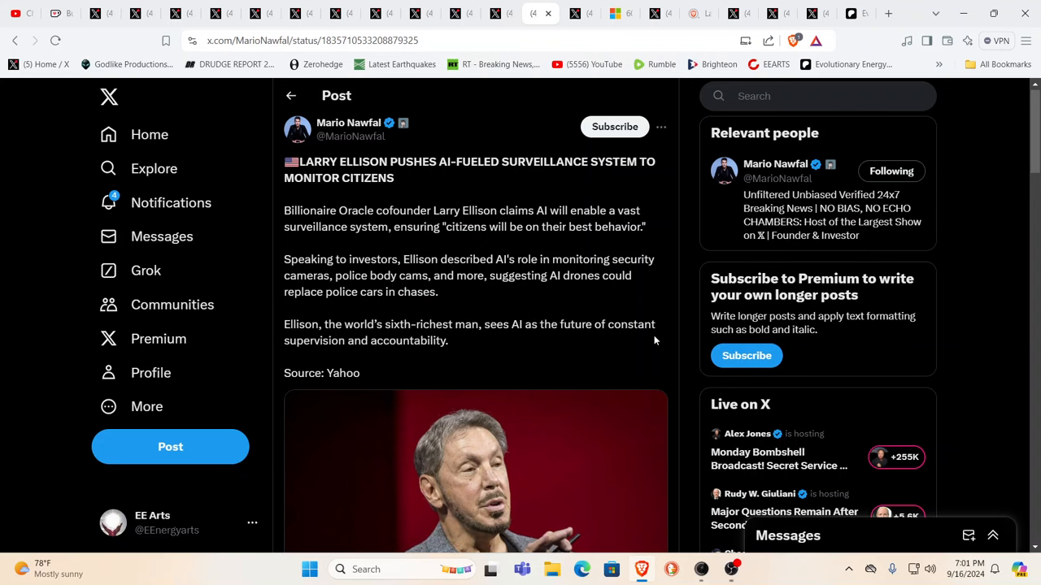
# Scroll down Mario Nawfal's Larry Ellison AI surveillance post to its photo
pyautogui.scroll(-3)
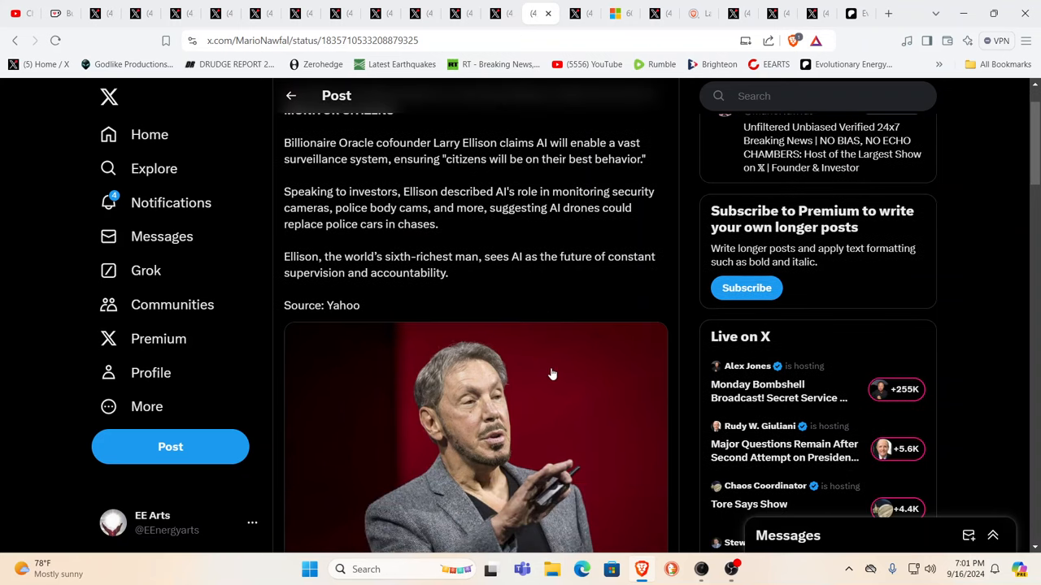
pyautogui.scroll(-3)
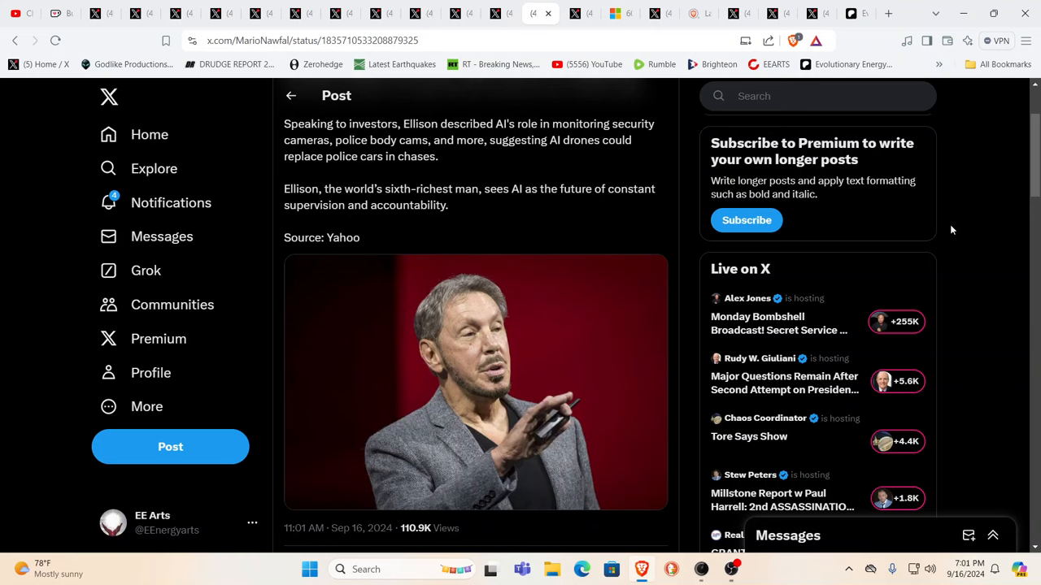
pyautogui.moveTo(1018, 228)
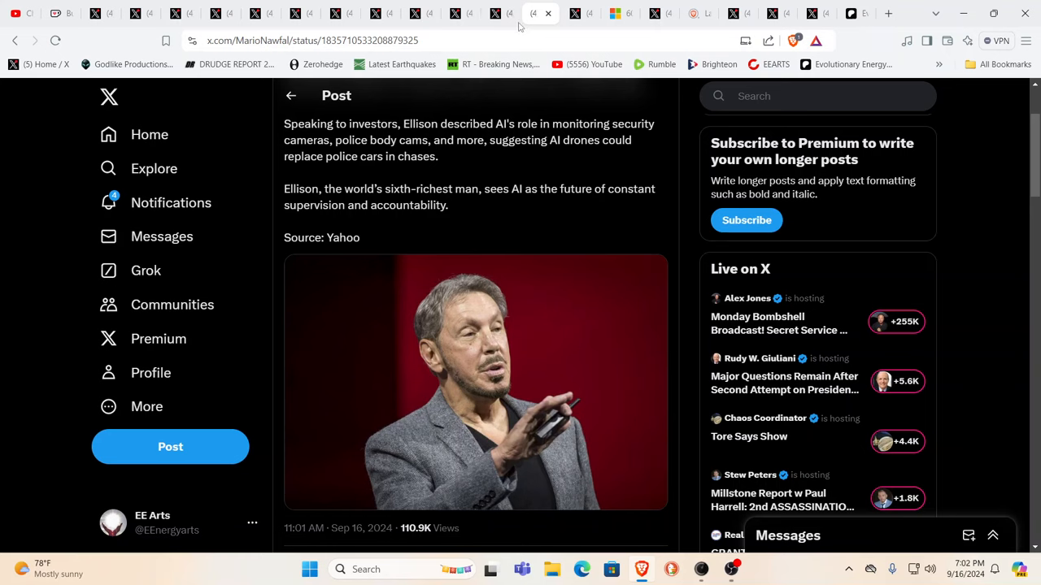
pyautogui.moveTo(520, 13)
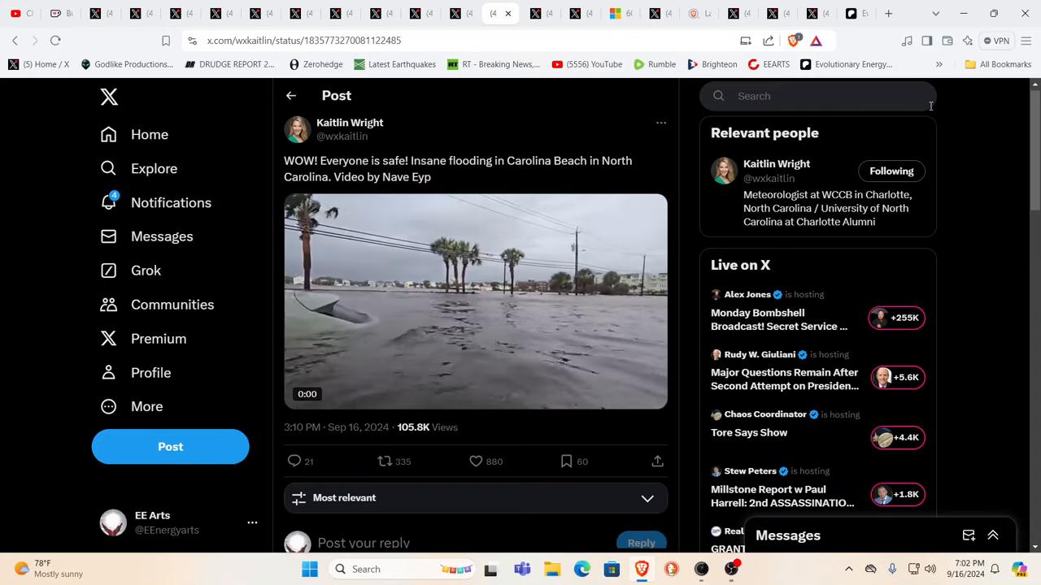
# Bring up the Disaster News post on heavy street flooding in Coacalco, Mexico
pyautogui.click(475, 300)
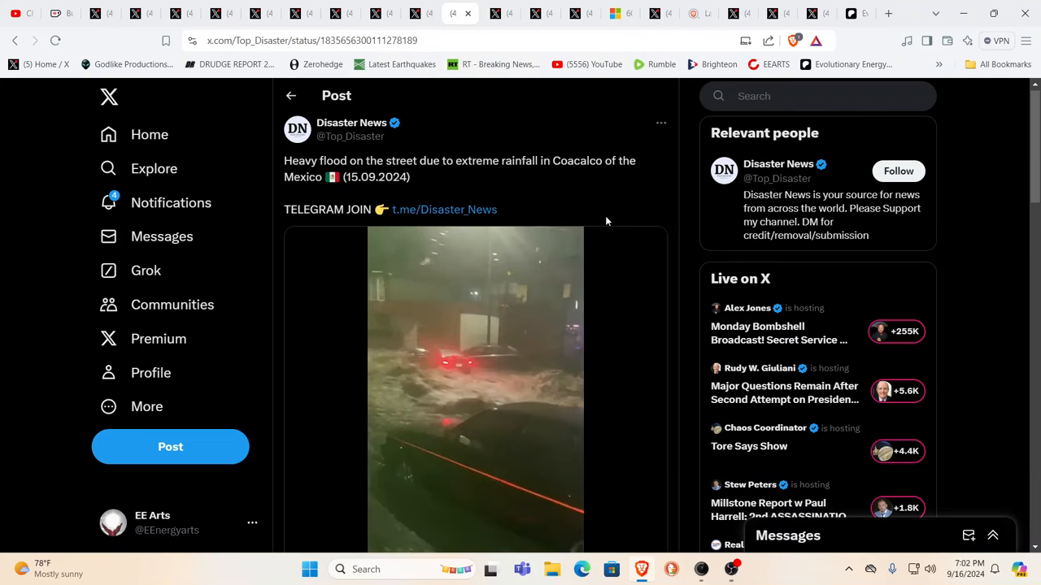
# Bring up the climate engineering post showing two flood videos
pyautogui.click(475, 374)
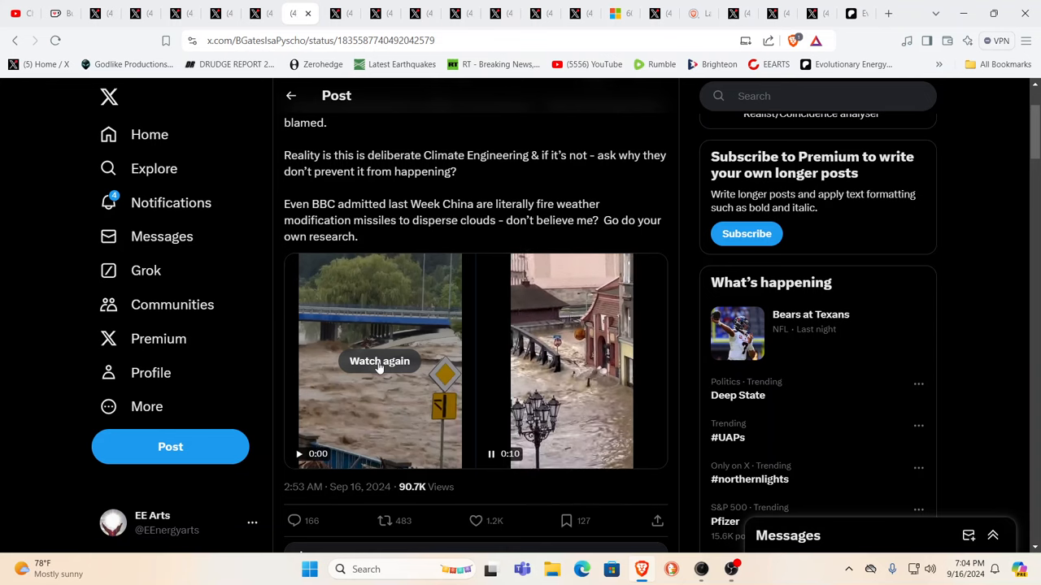
# Replay the first flood video, view it enlarged, then close back to the post
pyautogui.click(379, 361)
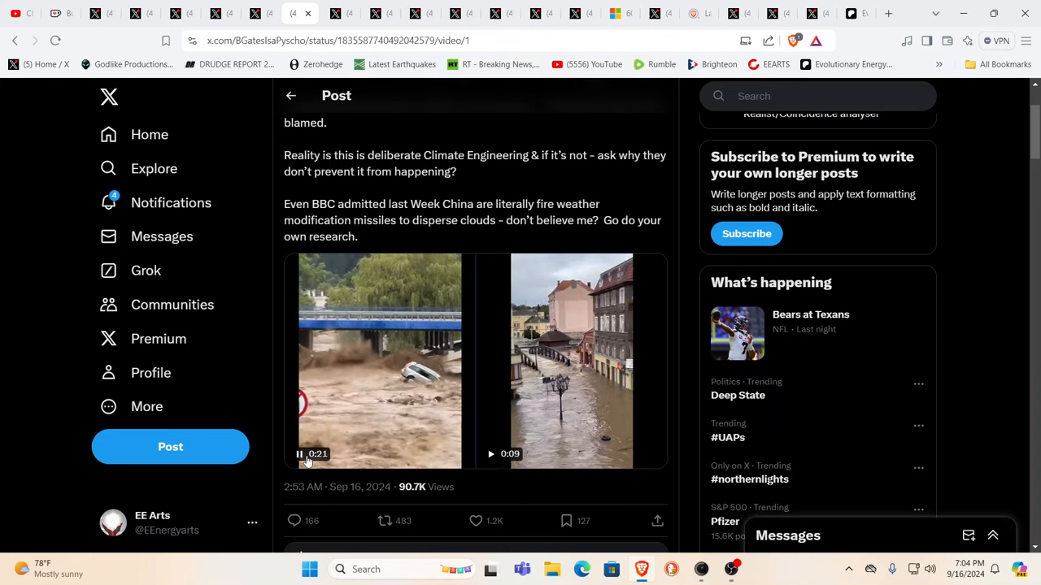
pyautogui.click(380, 361)
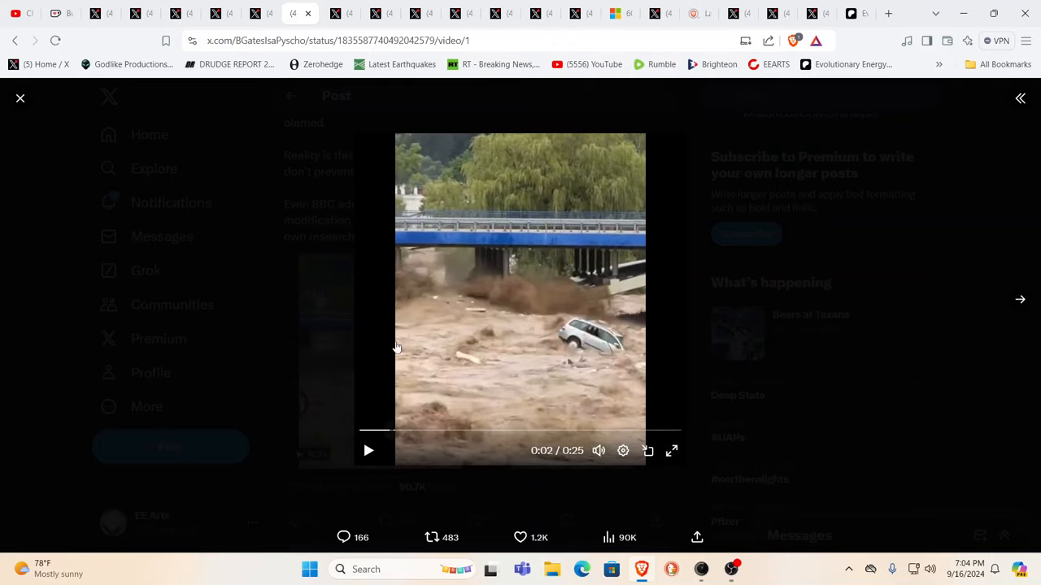
pyautogui.moveTo(20, 97)
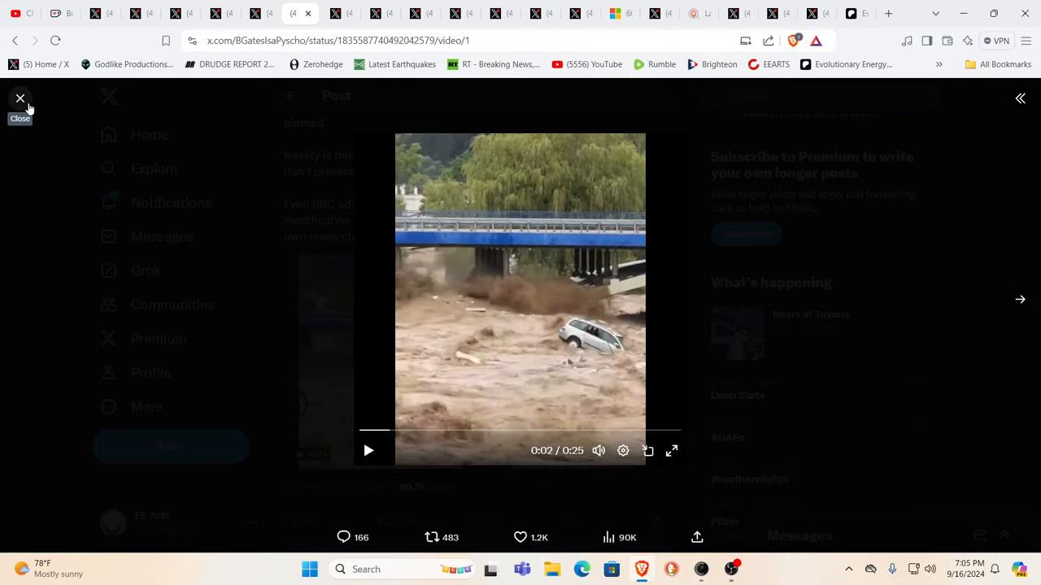
pyautogui.click(19, 99)
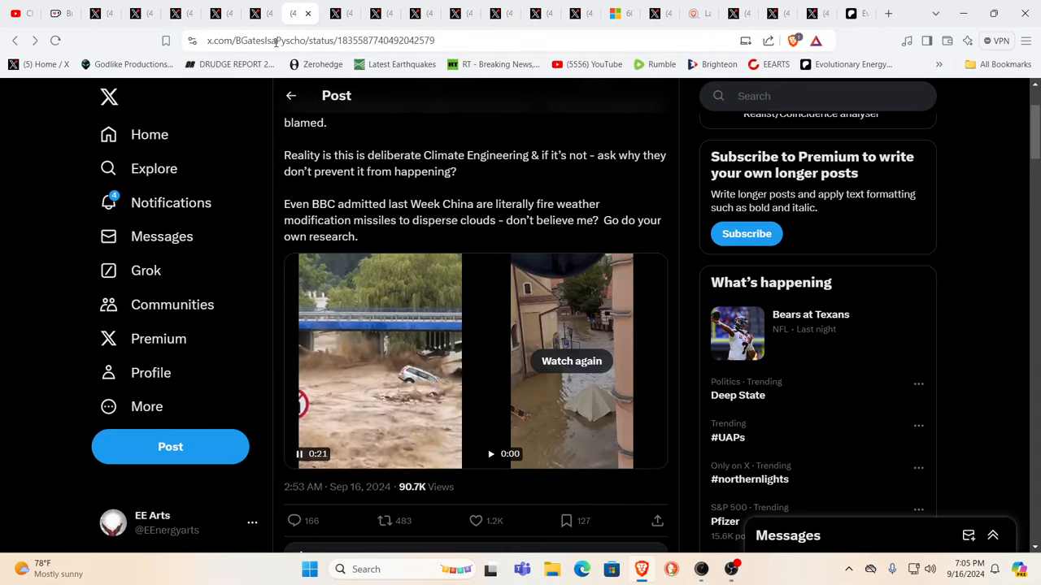
pyautogui.click(301, 454)
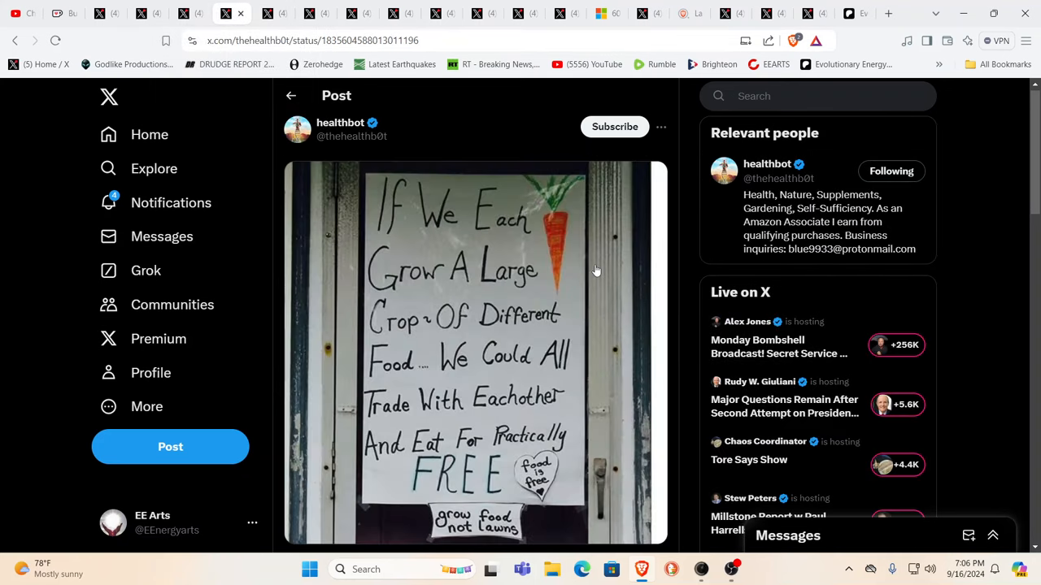
pyautogui.moveTo(942, 247)
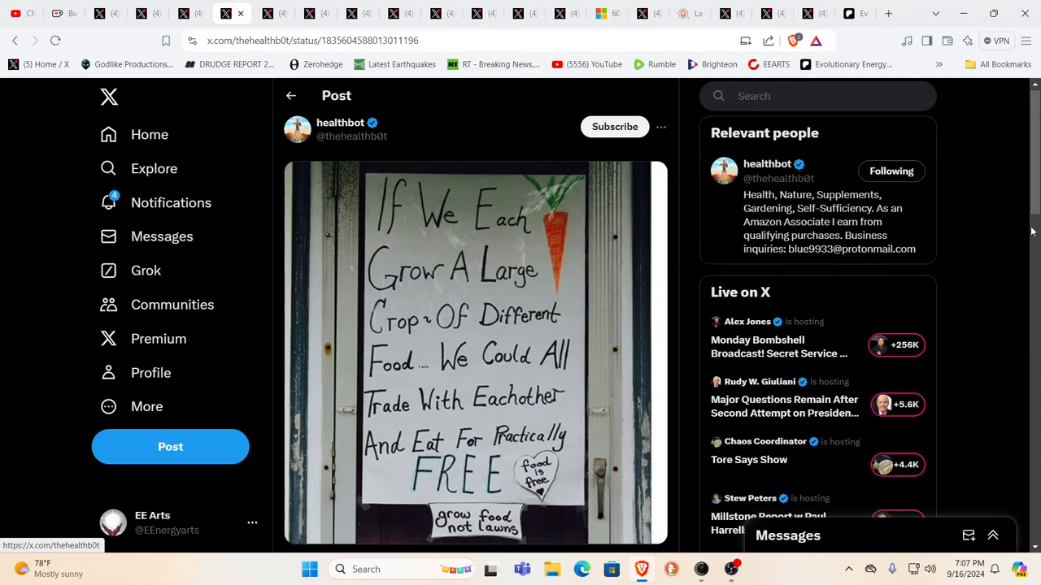
pyautogui.moveTo(944, 195)
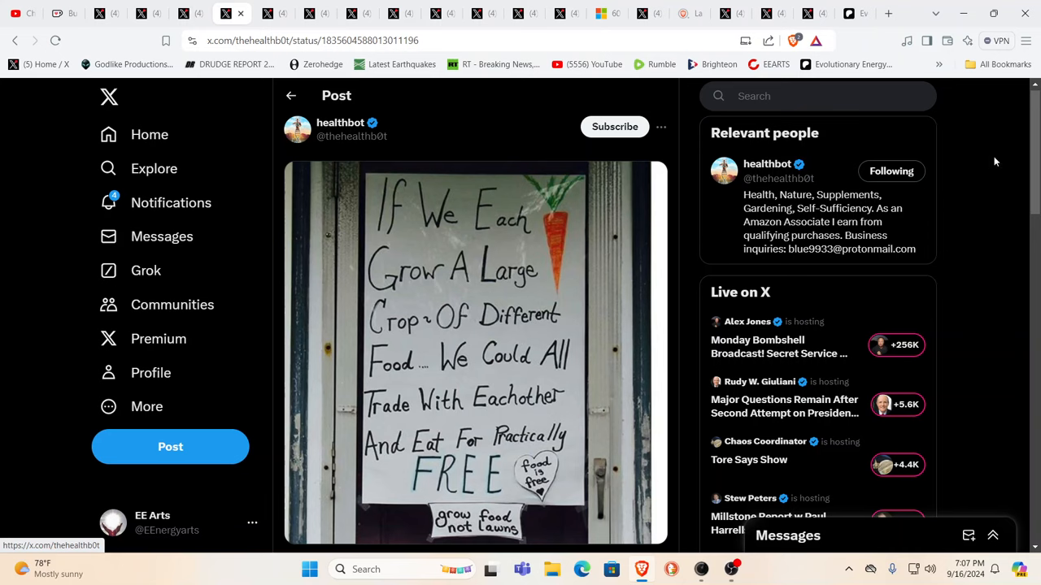
pyautogui.moveTo(999, 159)
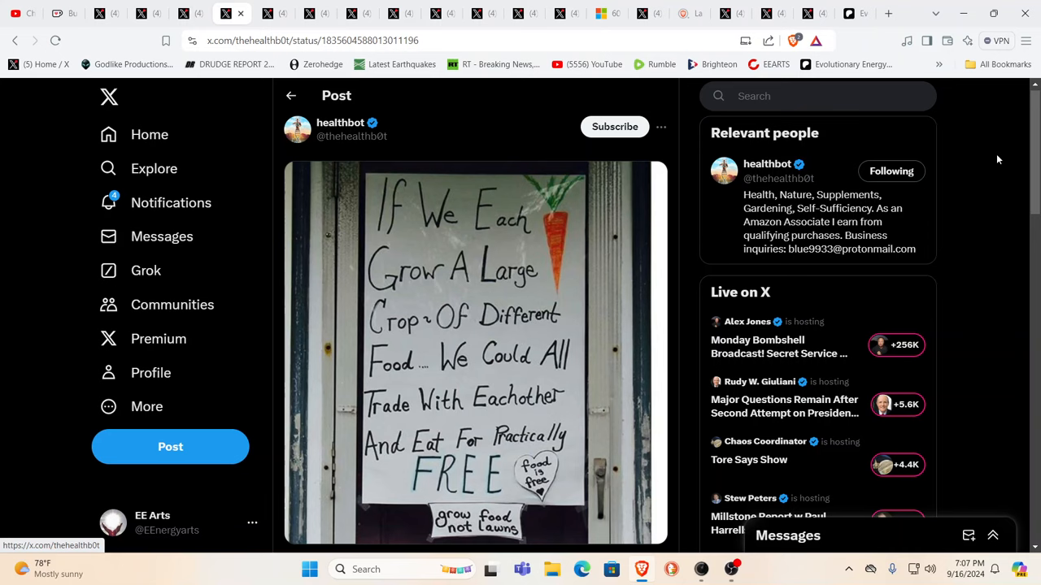
pyautogui.moveTo(504, 104)
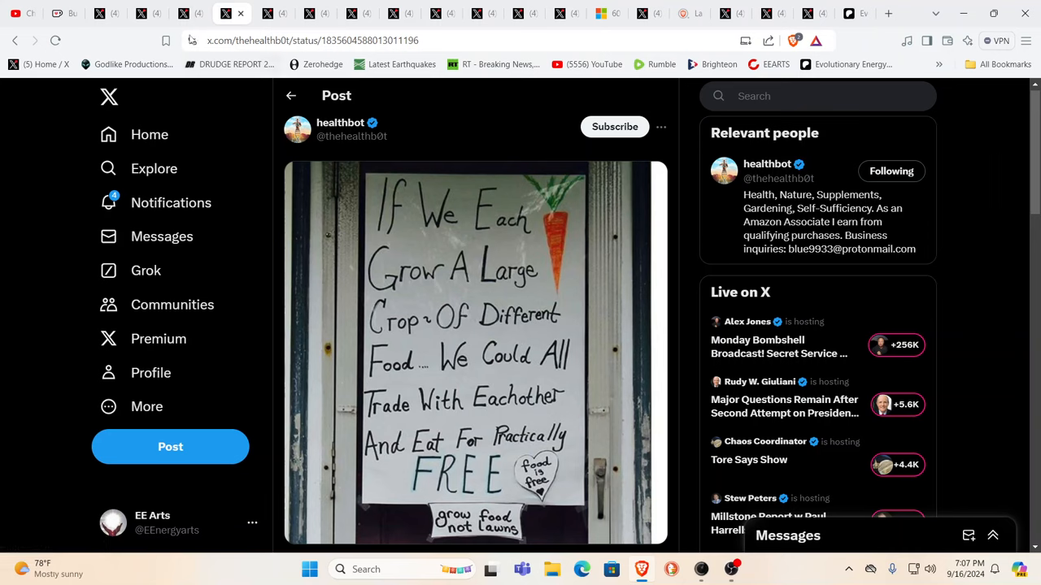
pyautogui.moveTo(182, 16)
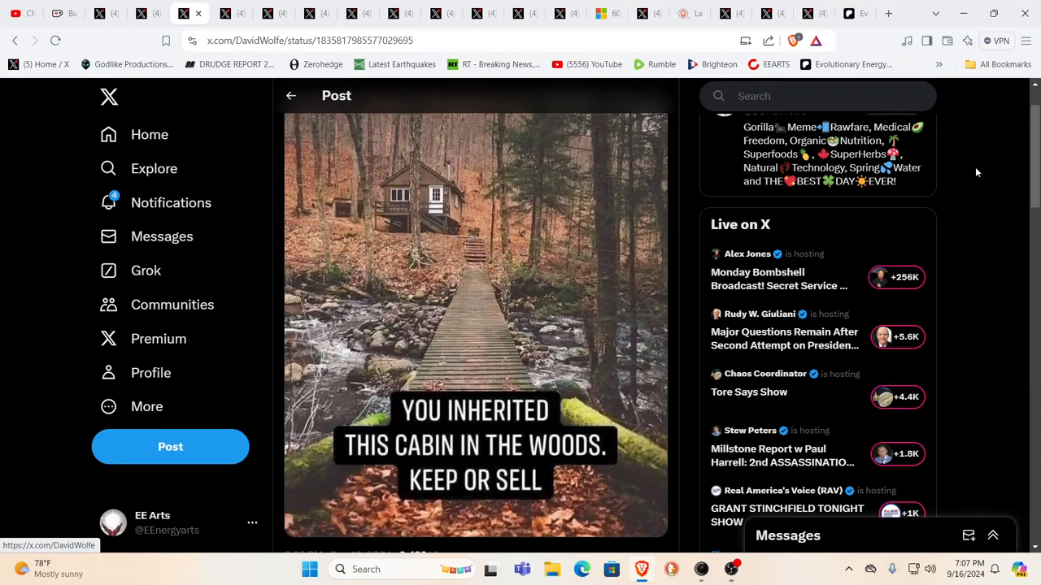
pyautogui.moveTo(626, 210)
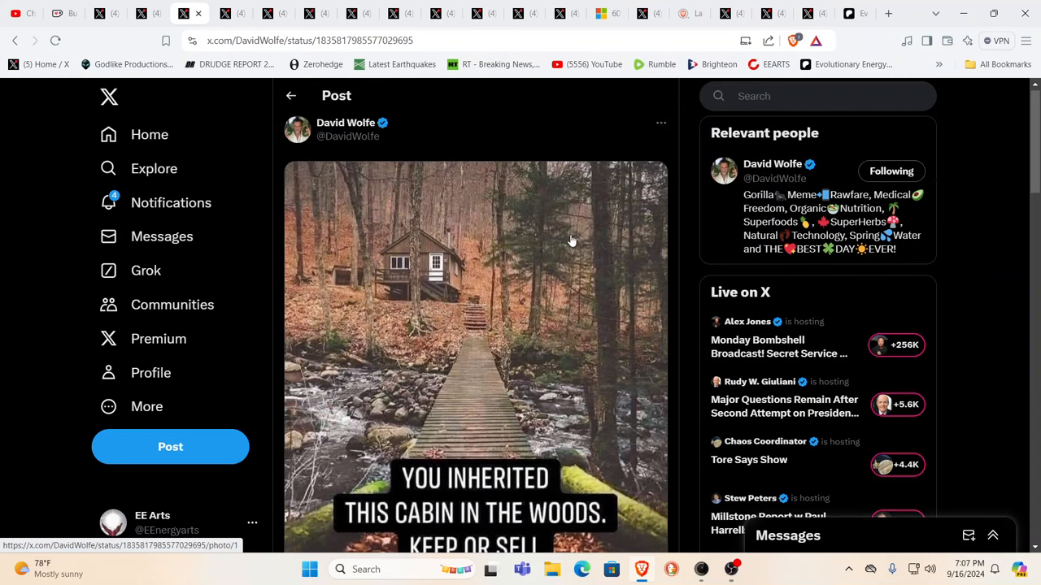
# Scroll David Wolfe's cabin-in-the-woods post to show its full image and caption
pyautogui.scroll(-3)
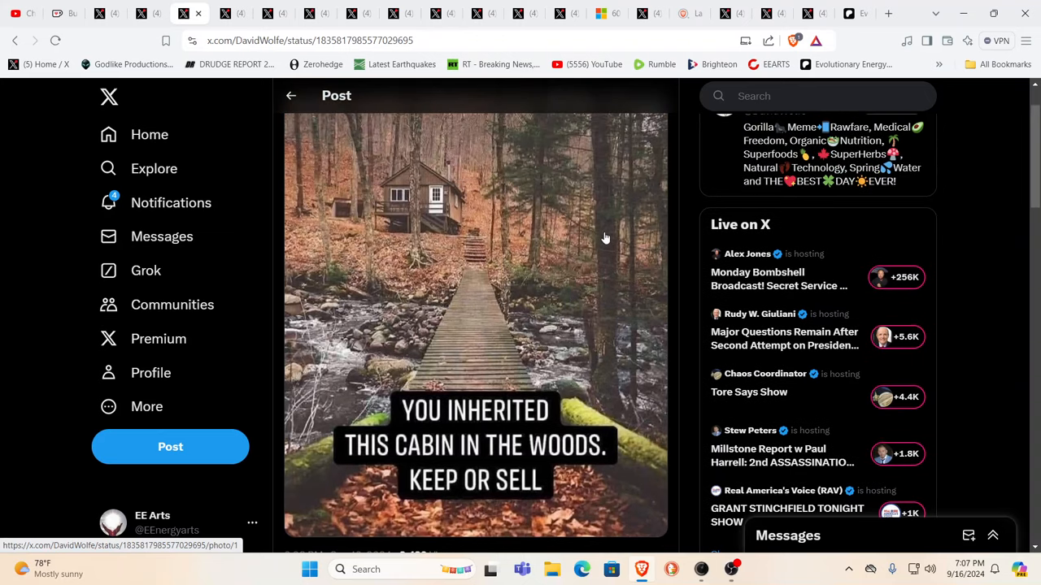
pyautogui.moveTo(544, 234)
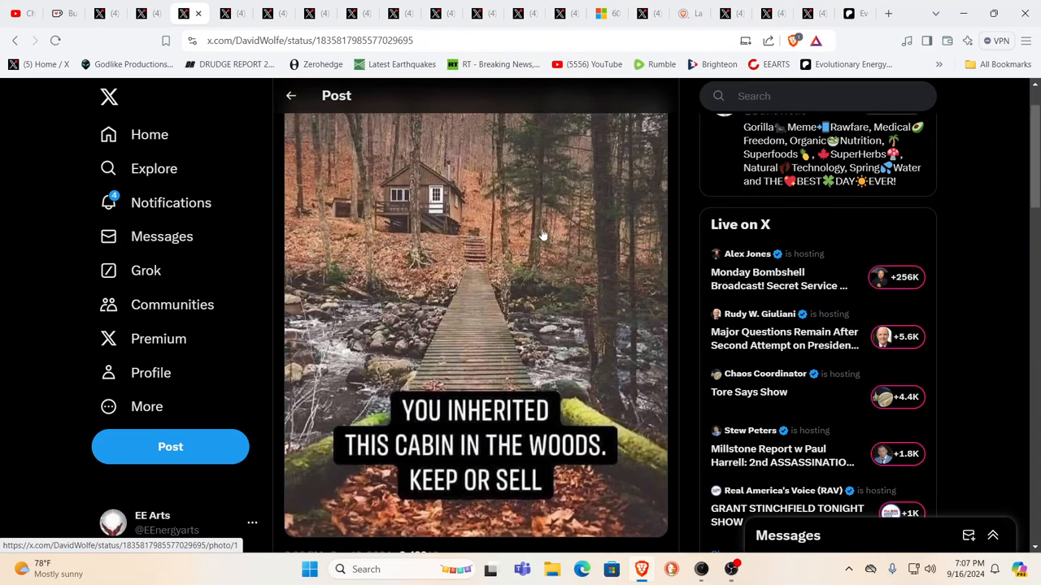